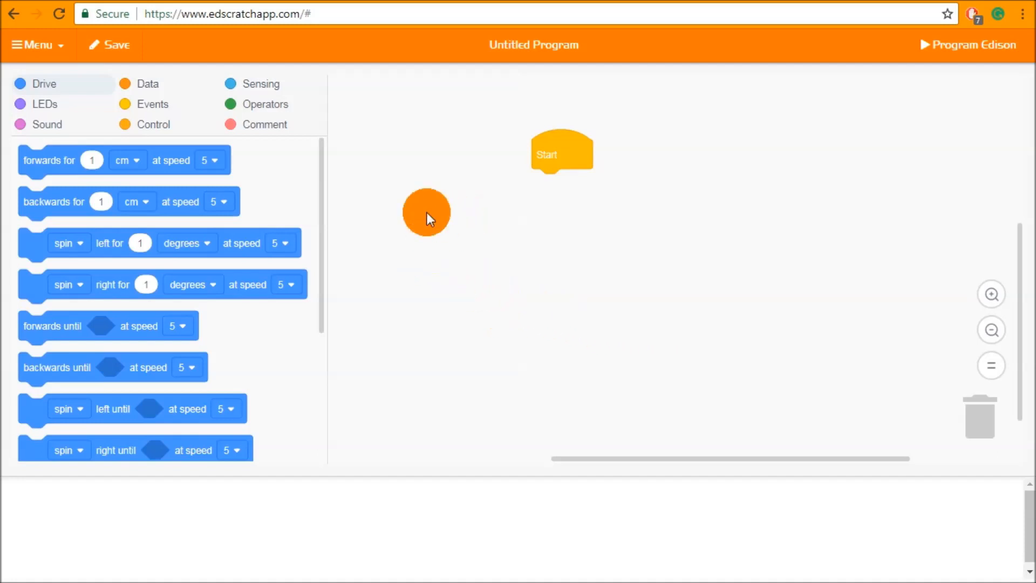
# Step: Show the Operators block category and browse its arithmetic and comparison blocks
pyautogui.click(264, 104)
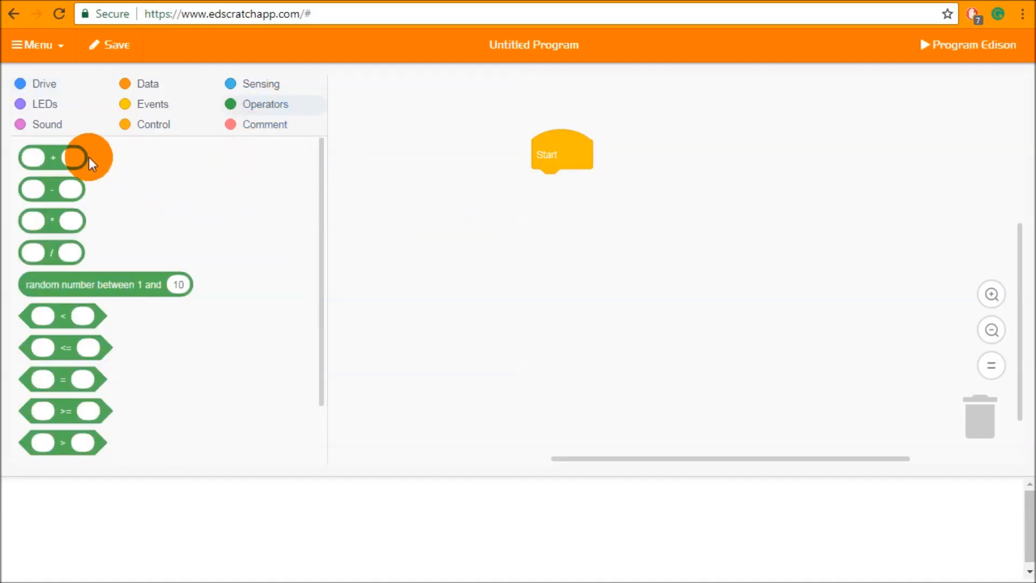
pyautogui.scroll(-3)
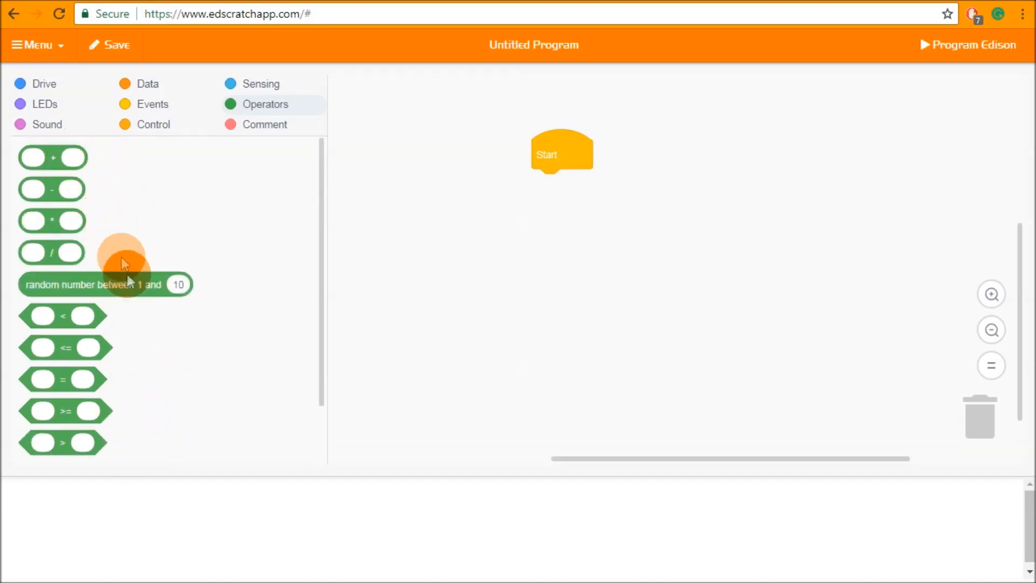
pyautogui.scroll(-3)
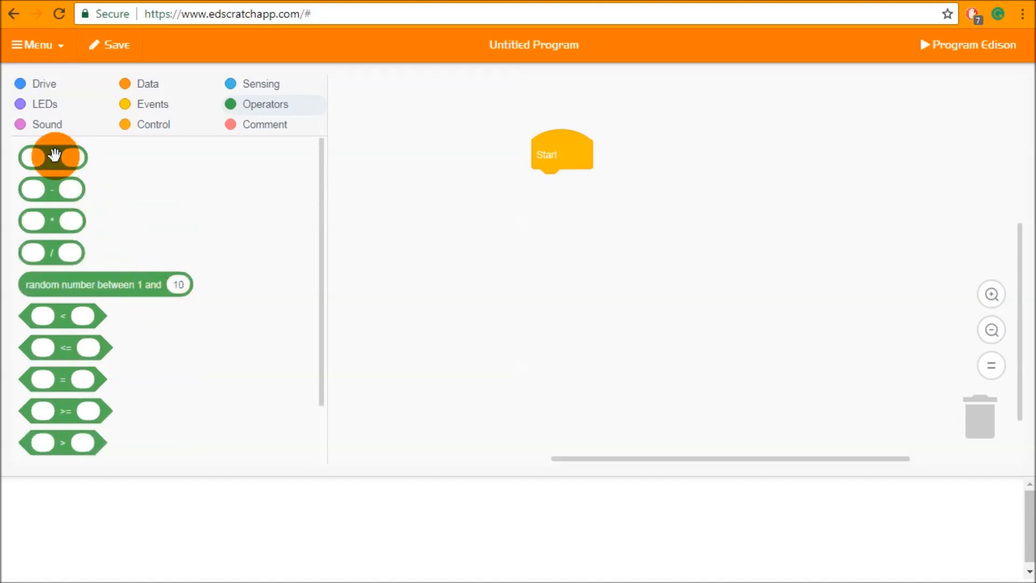
# Step: Place a nested 10 + 5 * 2 expression loosely on the canvas beside Start
pyautogui.moveTo(52, 156); pyautogui.dragTo(744, 176)
pyautogui.write('5')
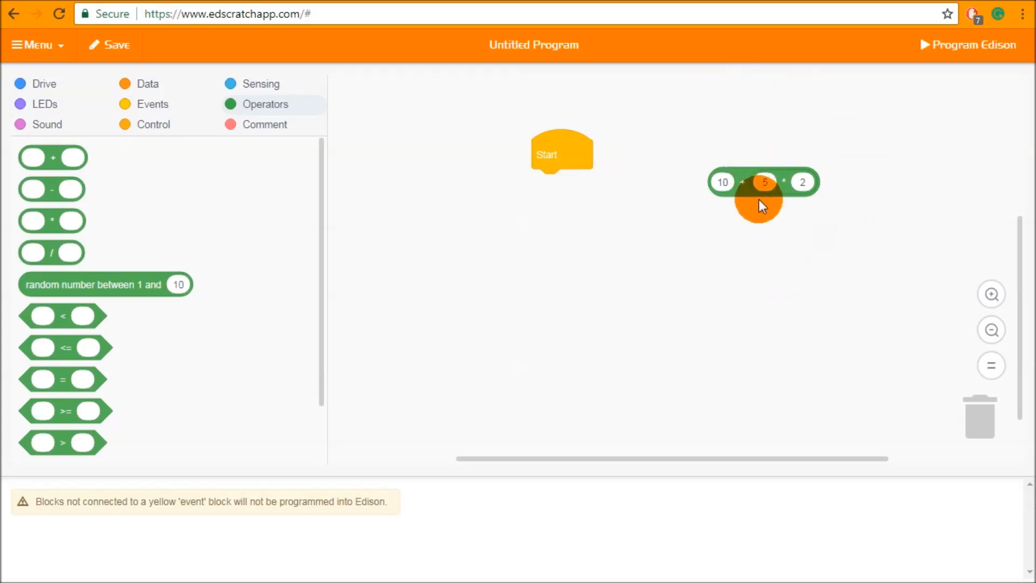
pyautogui.moveTo(763, 192); pyautogui.dragTo(629, 231)
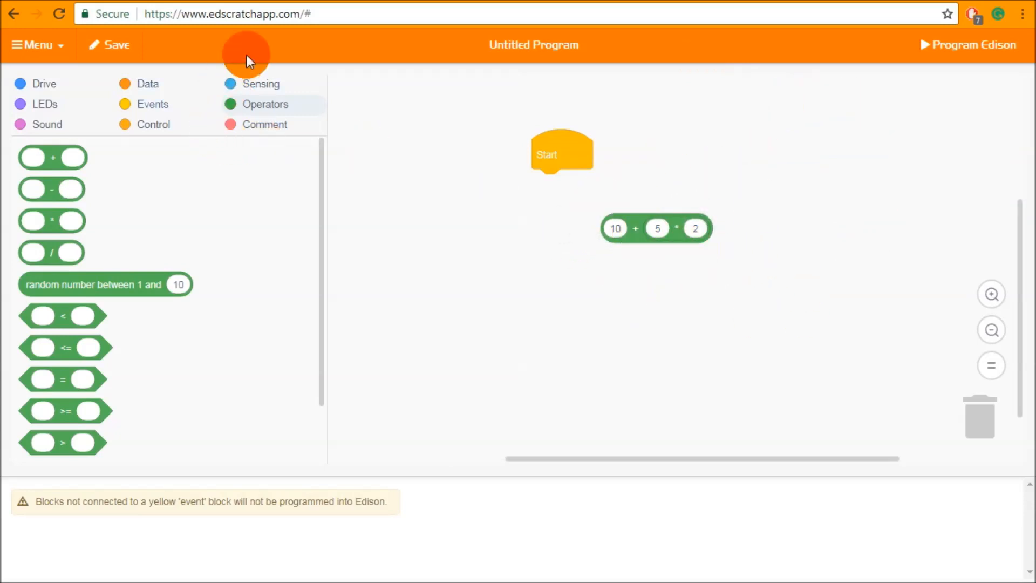
pyautogui.moveTo(780, 200)
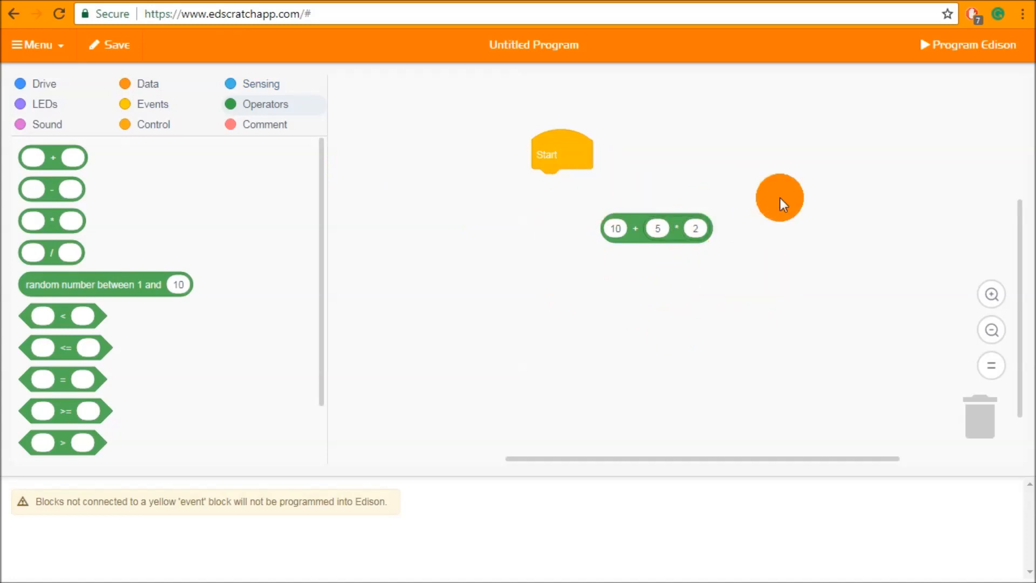
pyautogui.moveTo(779, 197); pyautogui.dragTo(645, 202)
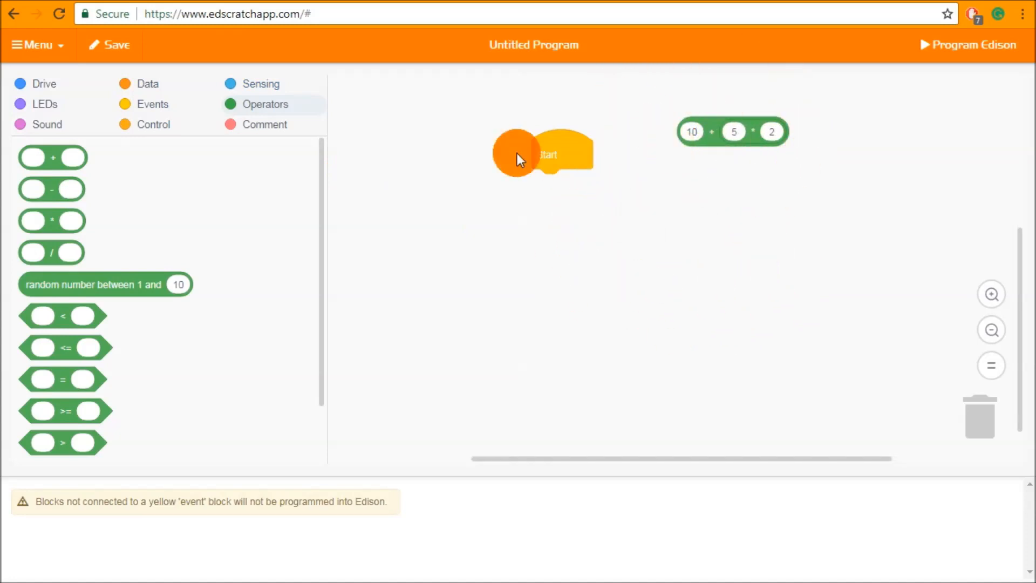
# Step: Attach a random-count repeat loop under Start with a wait of 10 + 5 * 2 milliseconds
pyautogui.click(154, 124)
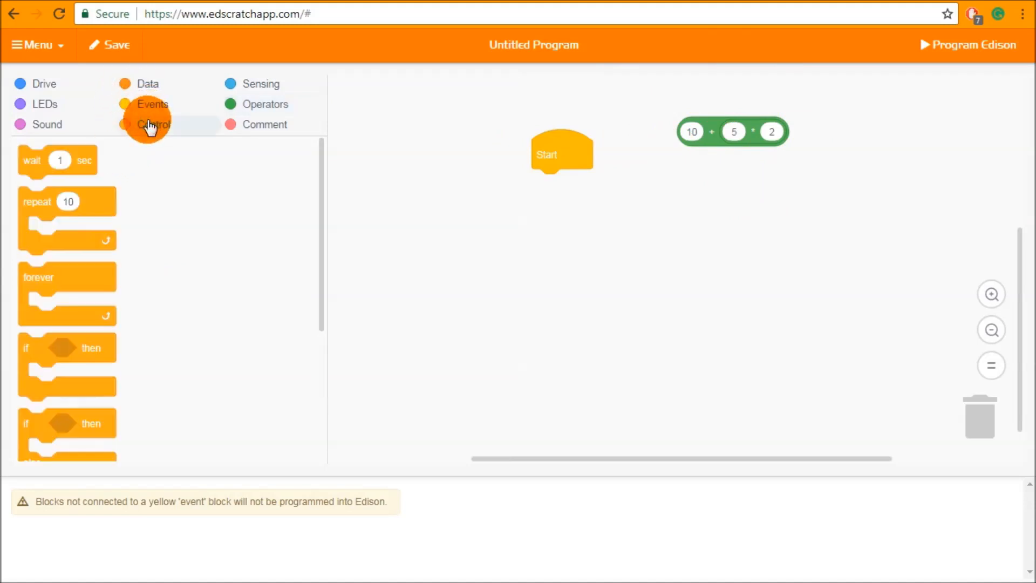
pyautogui.moveTo(66, 211); pyautogui.dragTo(435, 267)
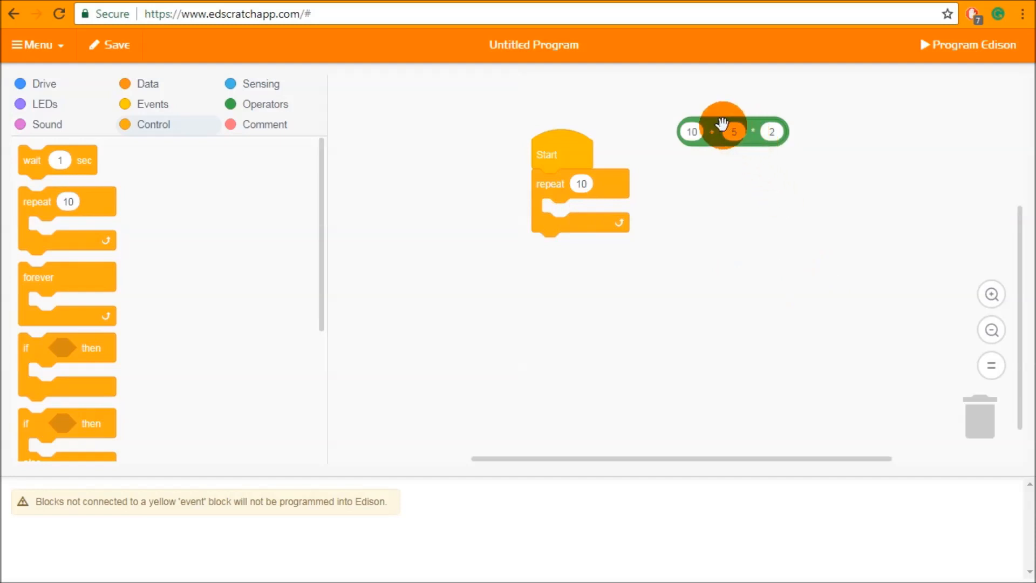
pyautogui.moveTo(723, 130); pyautogui.dragTo(625, 185)
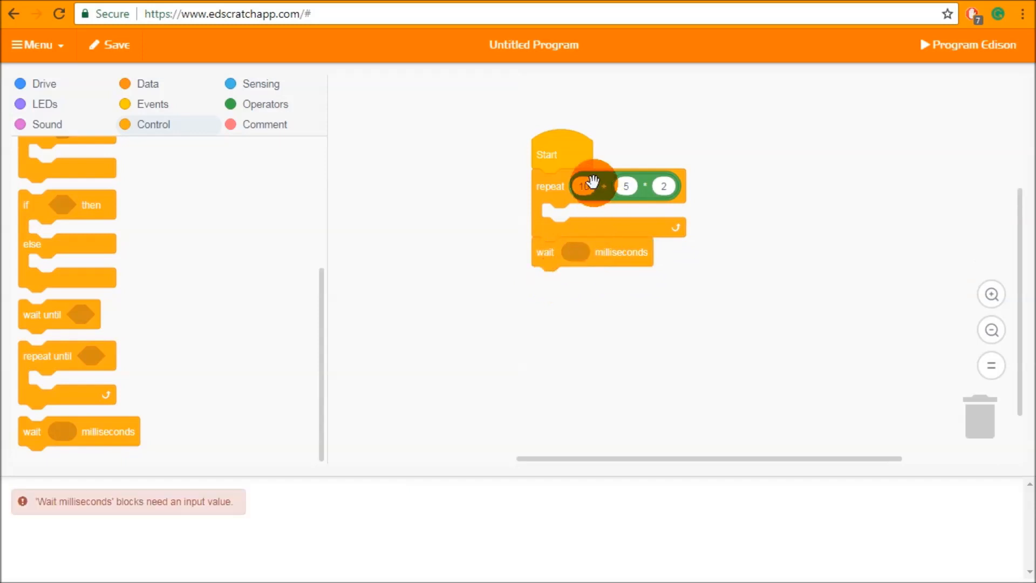
pyautogui.moveTo(588, 184); pyautogui.dragTo(614, 249)
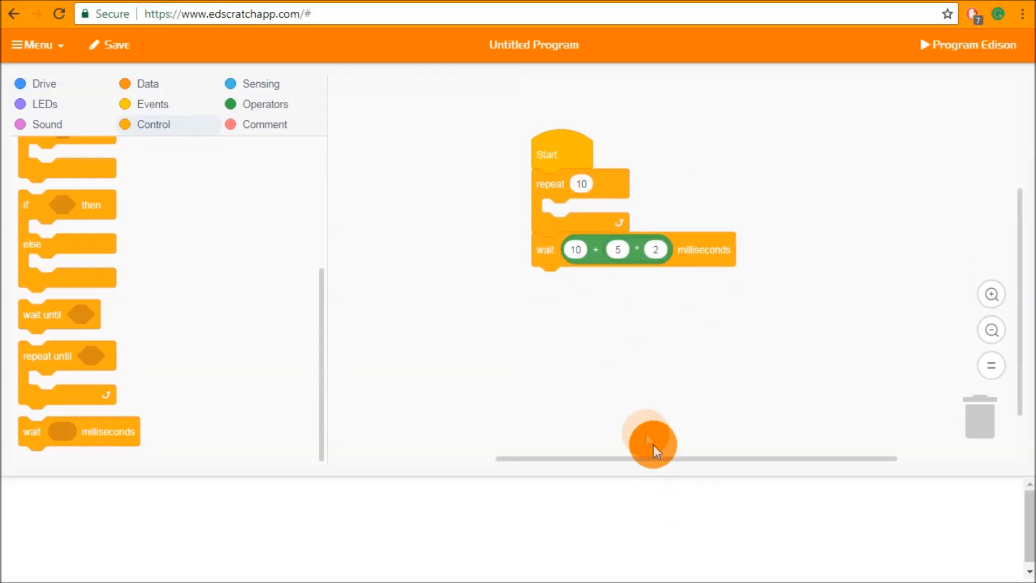
pyautogui.click(266, 103)
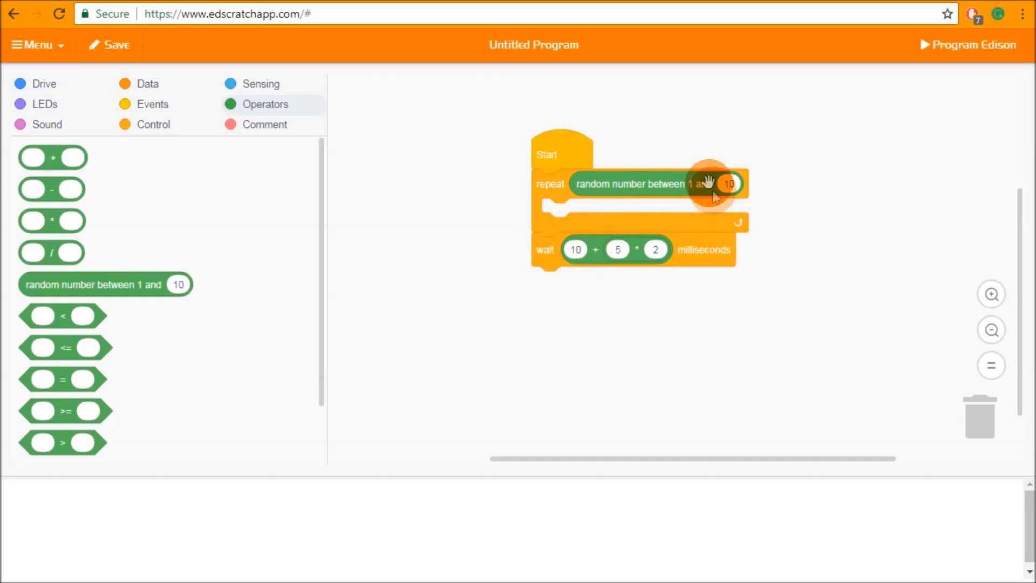
pyautogui.moveTo(287, 347)
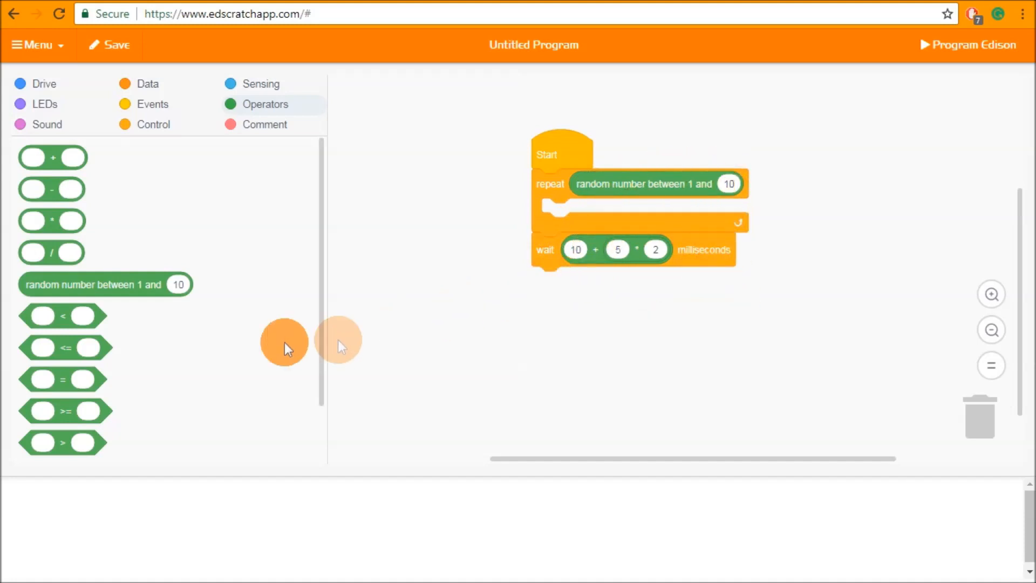
# Step: Add an if block after the wait testing a less-than 5 comparison
pyautogui.moveTo(63, 441); pyautogui.dragTo(732, 308)
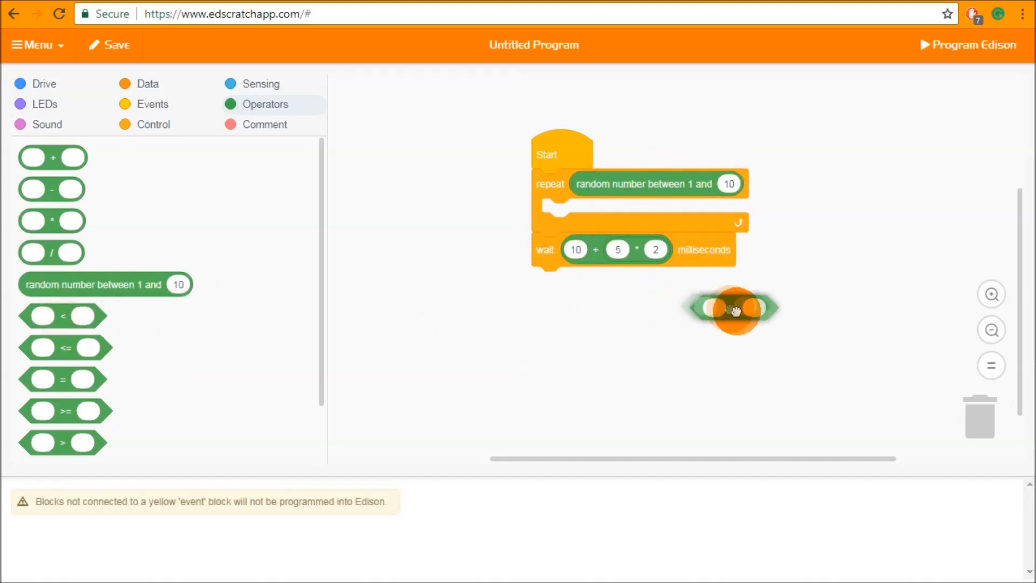
pyautogui.click(154, 124)
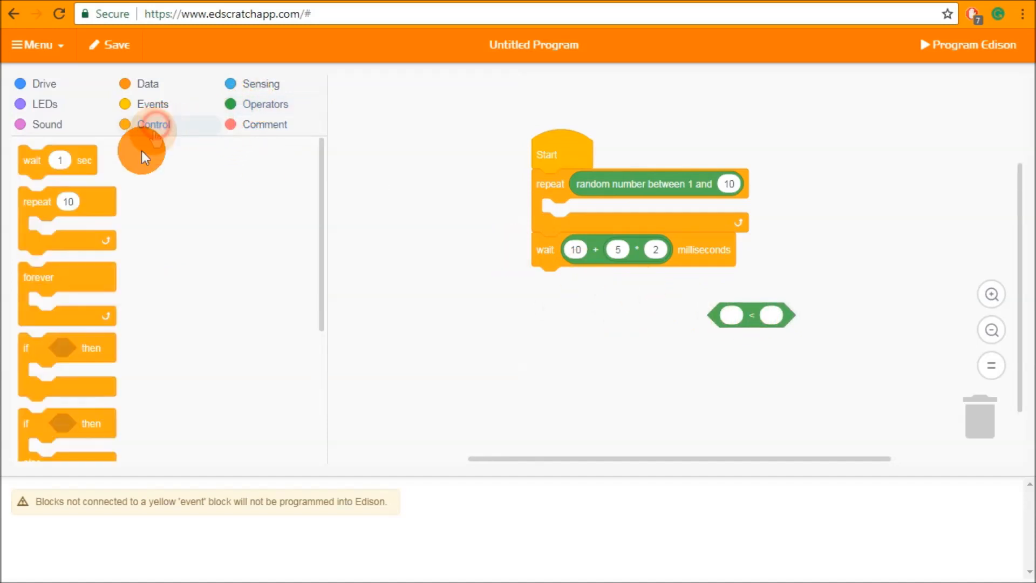
pyautogui.moveTo(66, 346); pyautogui.dragTo(561, 284)
pyautogui.write('5')
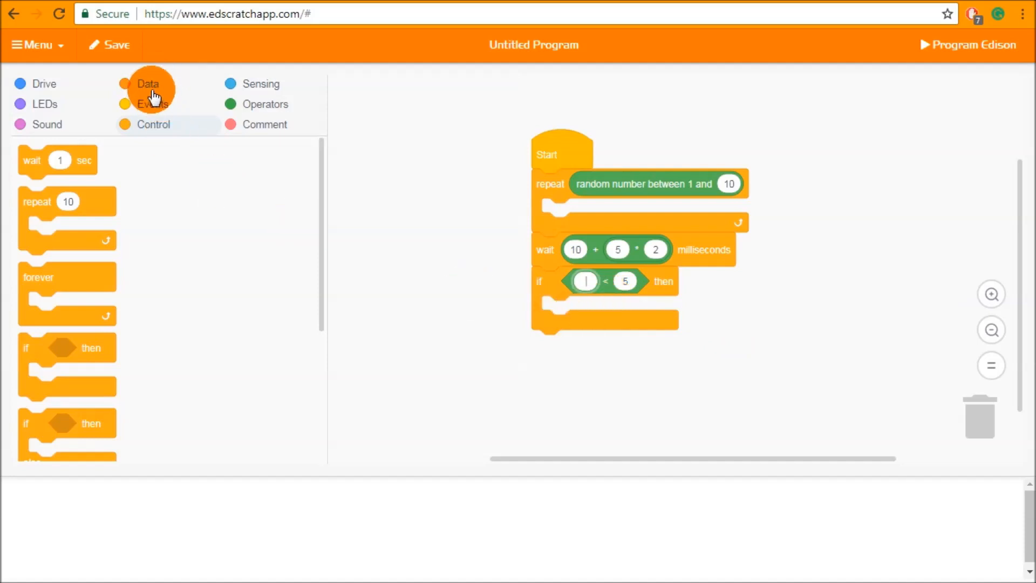
# Step: Use the left light sensor's light level as the first value of the < 5 comparison
pyautogui.click(261, 84)
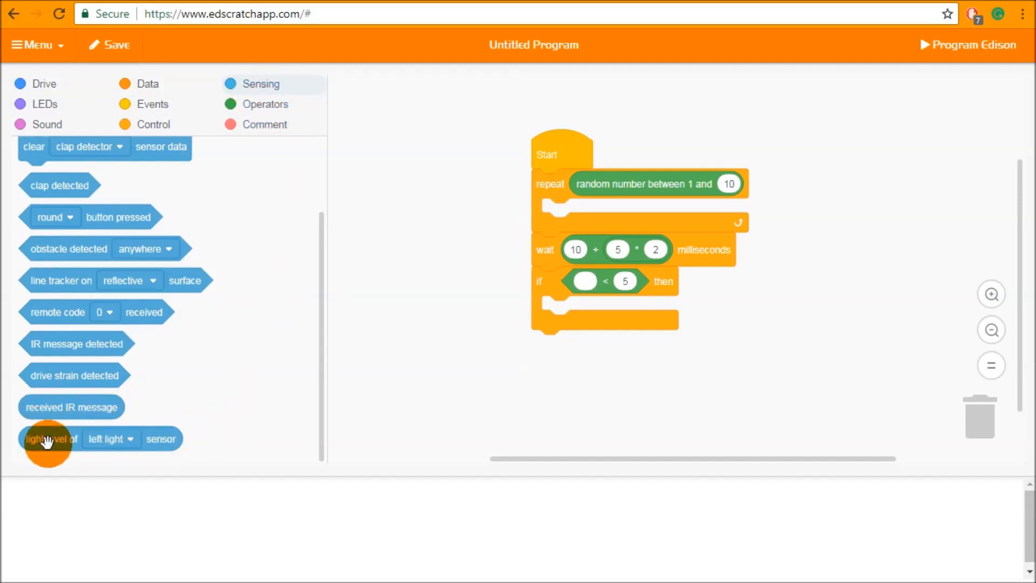
pyautogui.moveTo(47, 440); pyautogui.dragTo(587, 283)
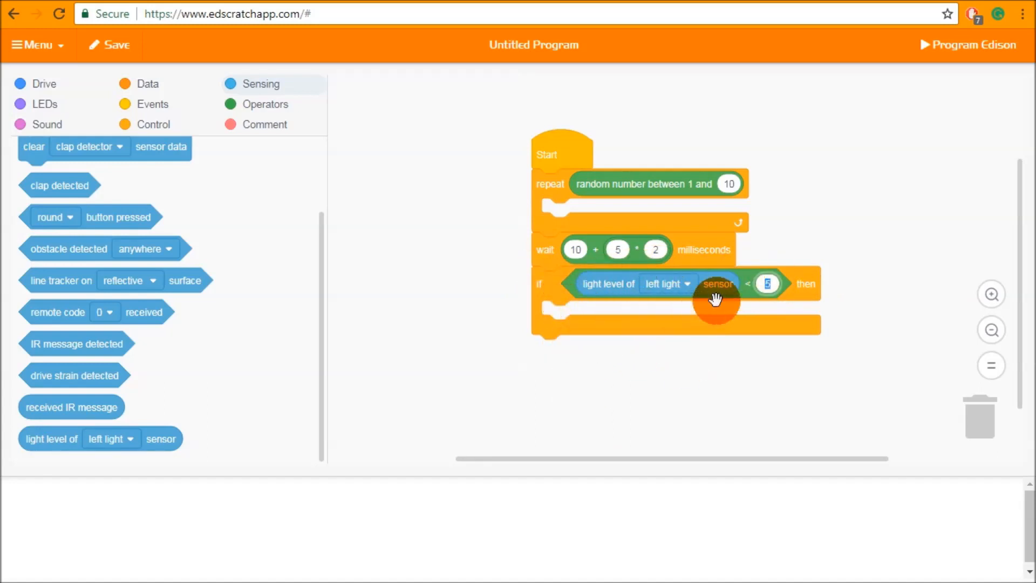
pyautogui.moveTo(618, 312)
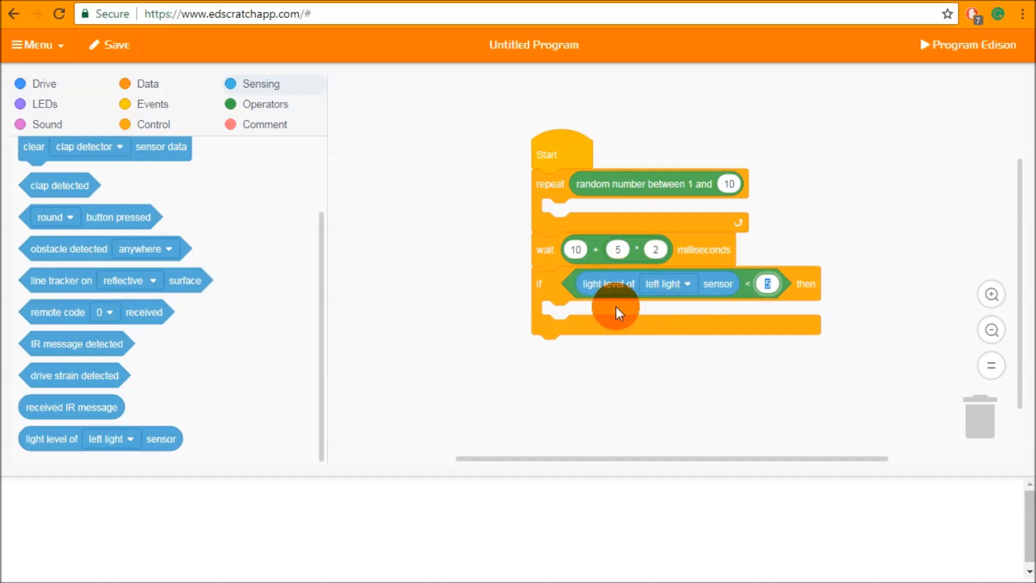
pyautogui.moveTo(717, 285)
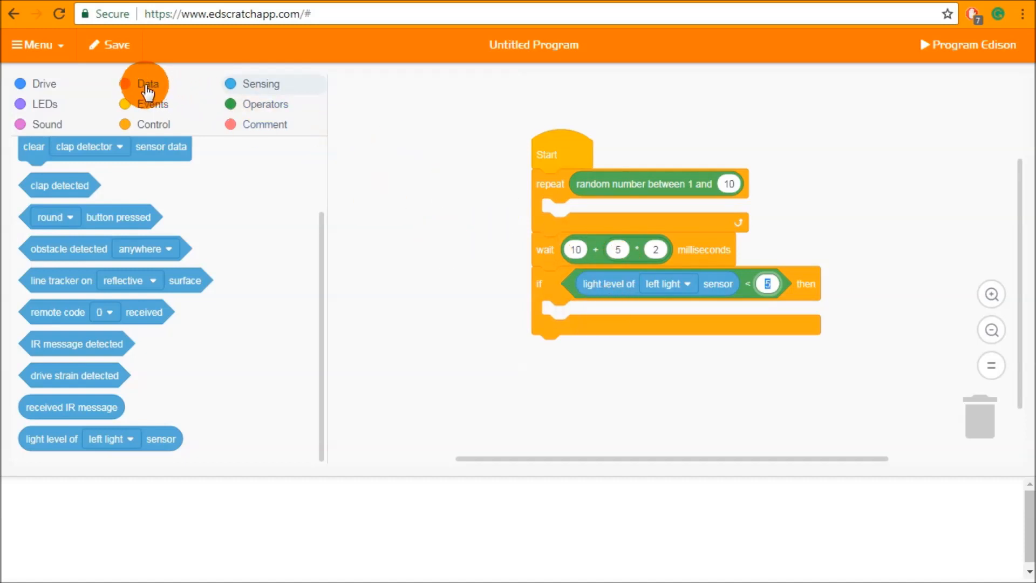
# Step: Start creating a new variable from the Data category
pyautogui.click(148, 83)
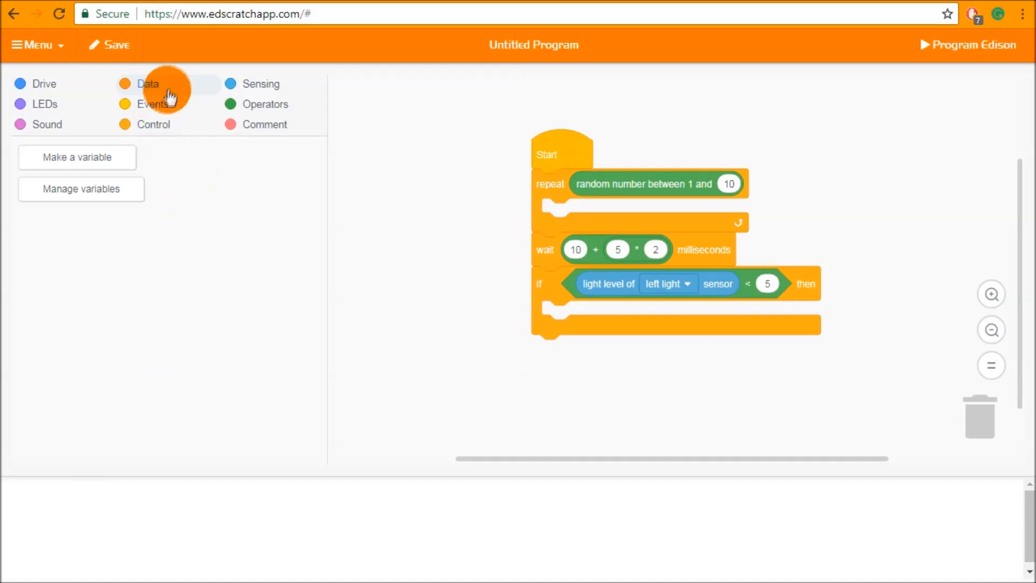
pyautogui.moveTo(79, 162)
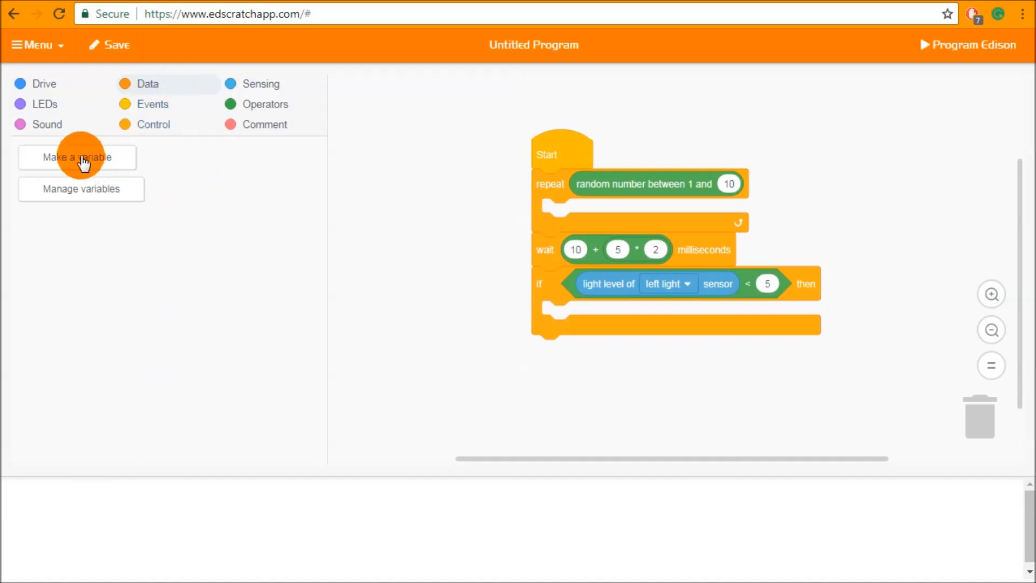
pyautogui.click(76, 158)
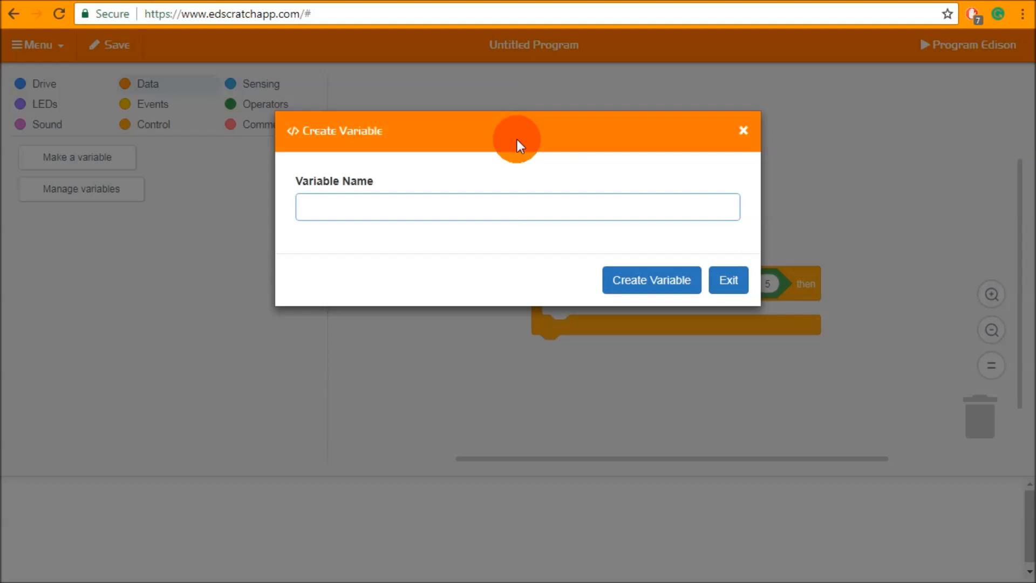
# Step: Create a variable named LoopCount
pyautogui.click(517, 206)
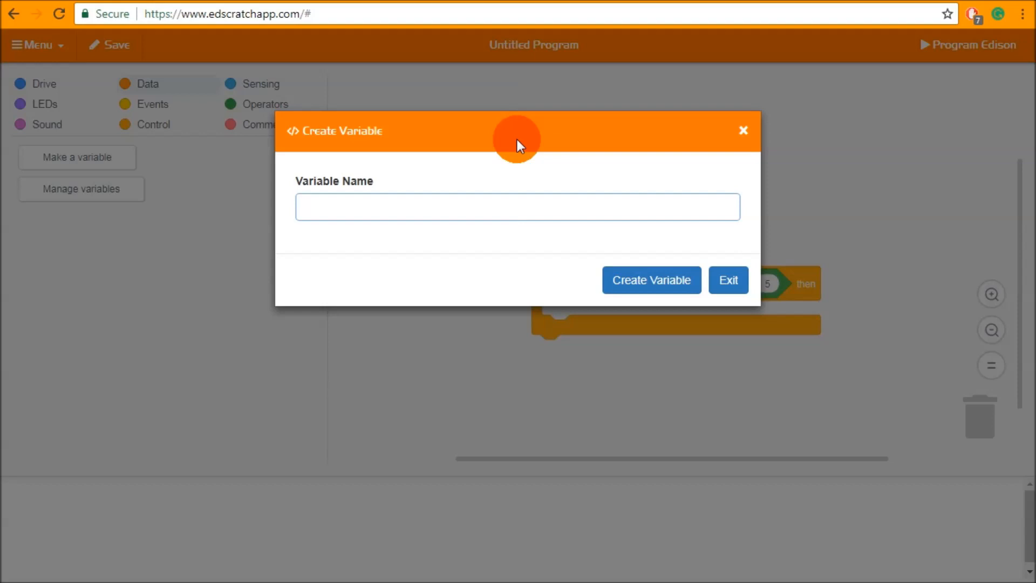
pyautogui.write('Loop')
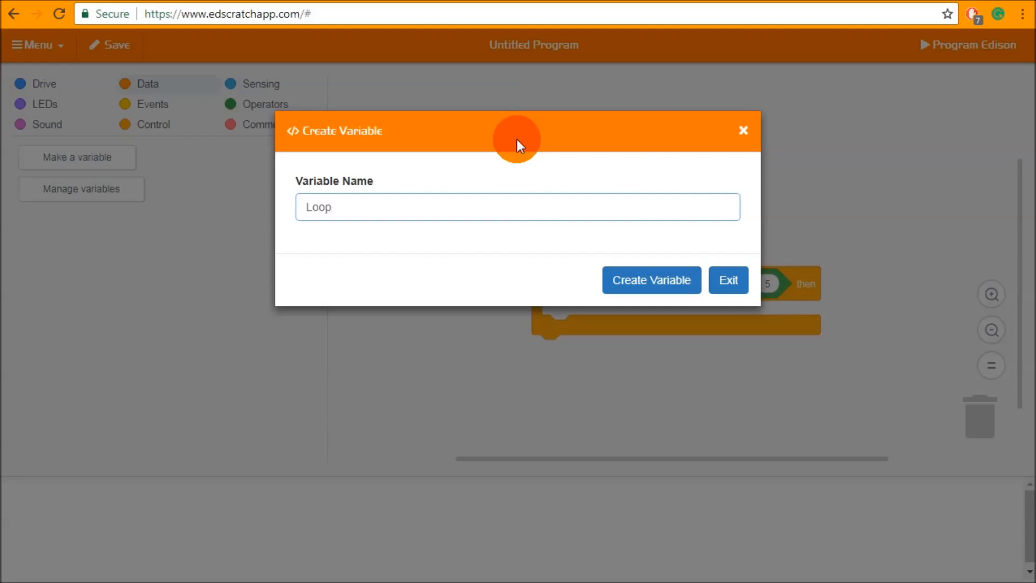
pyautogui.write('Count')
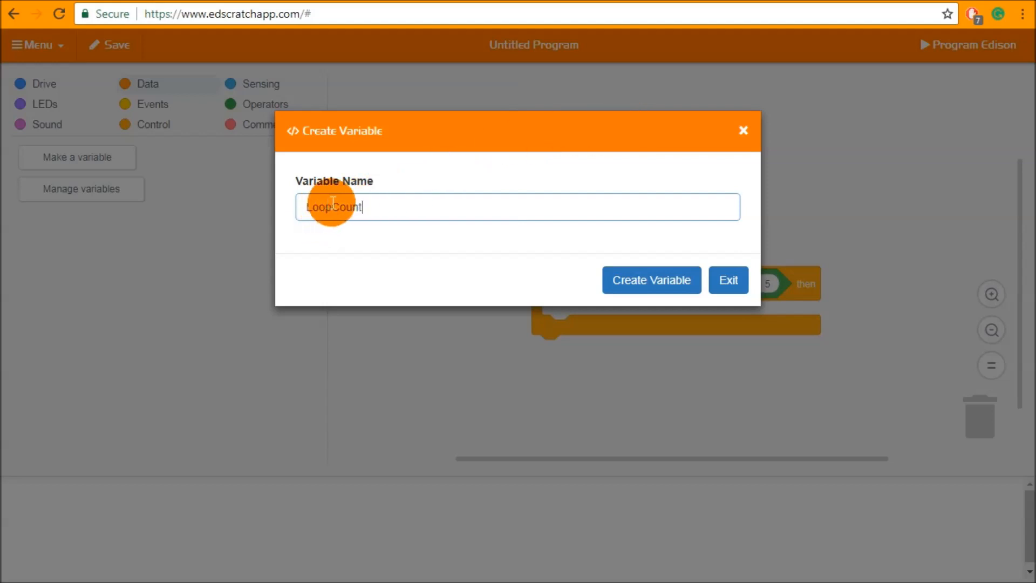
pyautogui.doubleClick(333, 207)
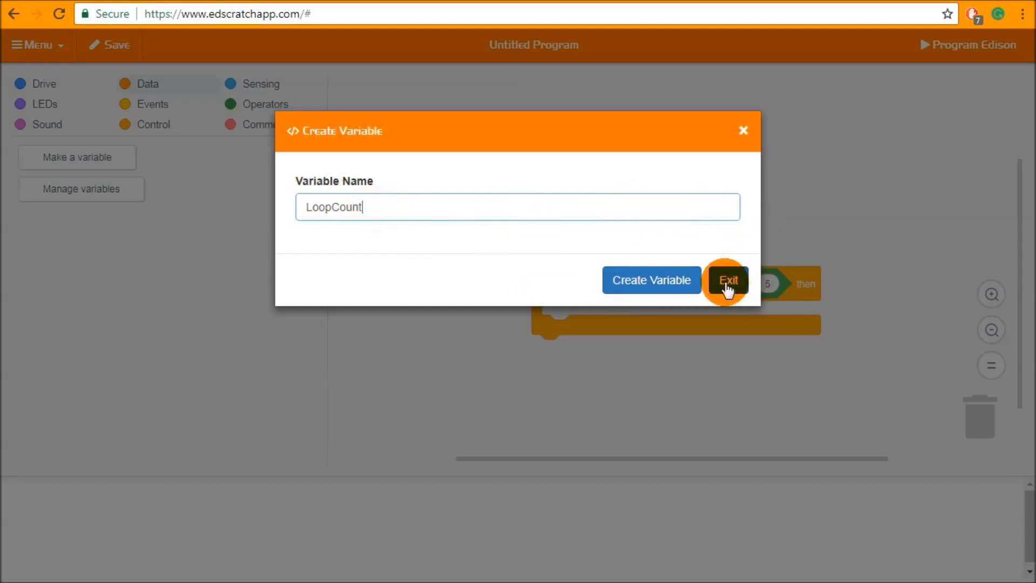
pyautogui.click(651, 280)
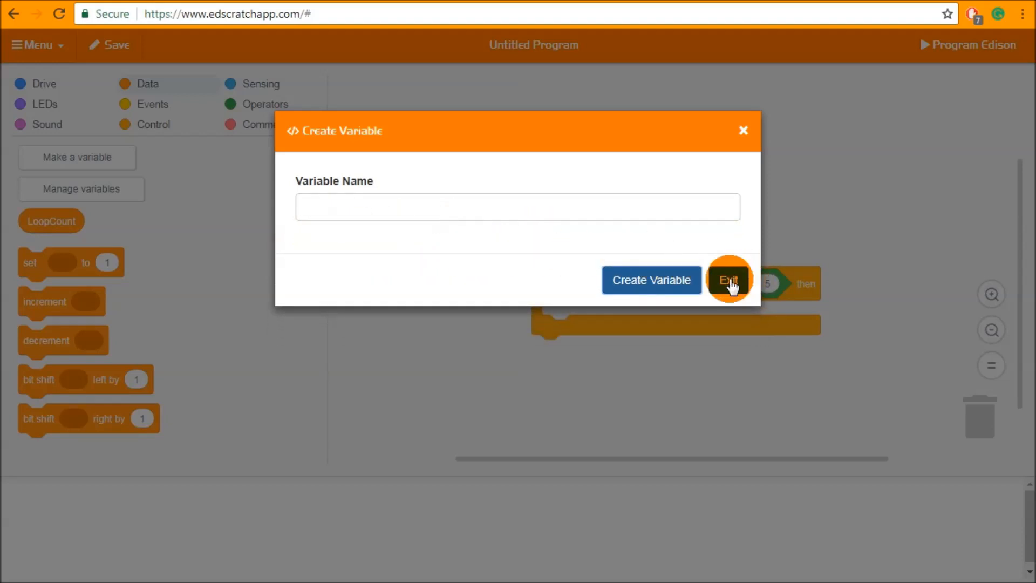
# Step: Remove the random number block from the repeat loop's count
pyautogui.click(729, 280)
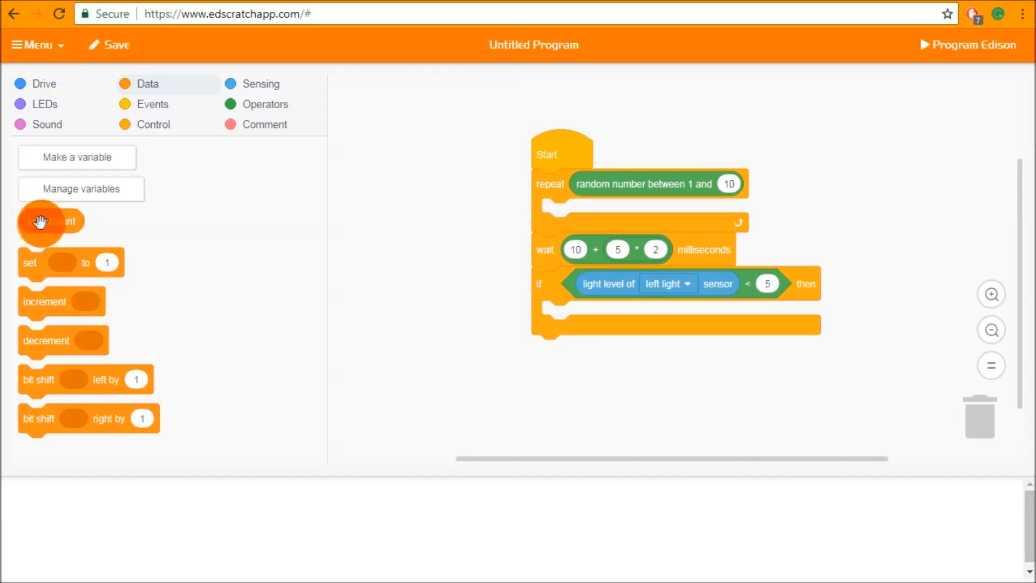
pyautogui.moveTo(50, 221); pyautogui.dragTo(588, 256)
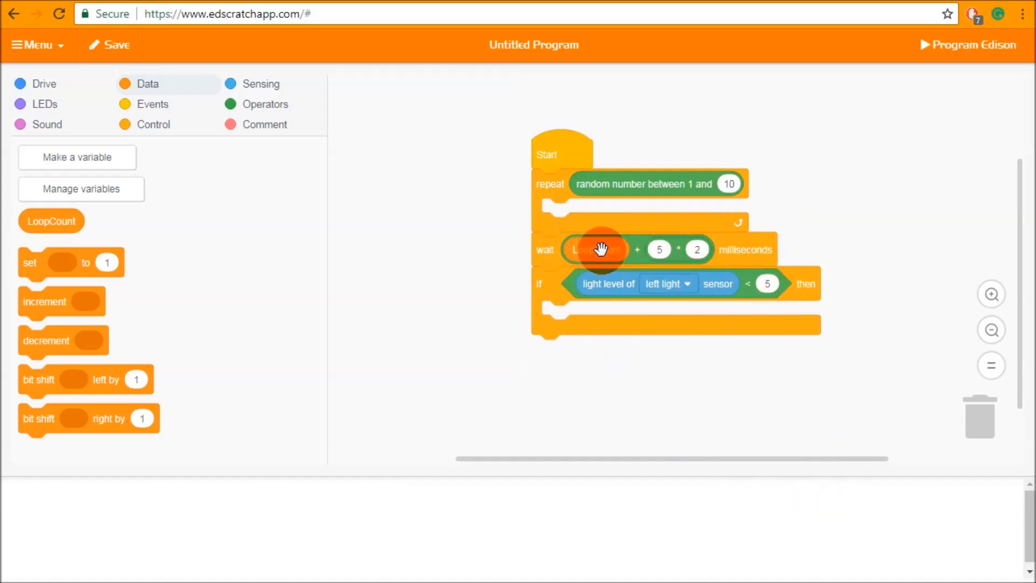
pyautogui.moveTo(598, 250); pyautogui.dragTo(457, 183)
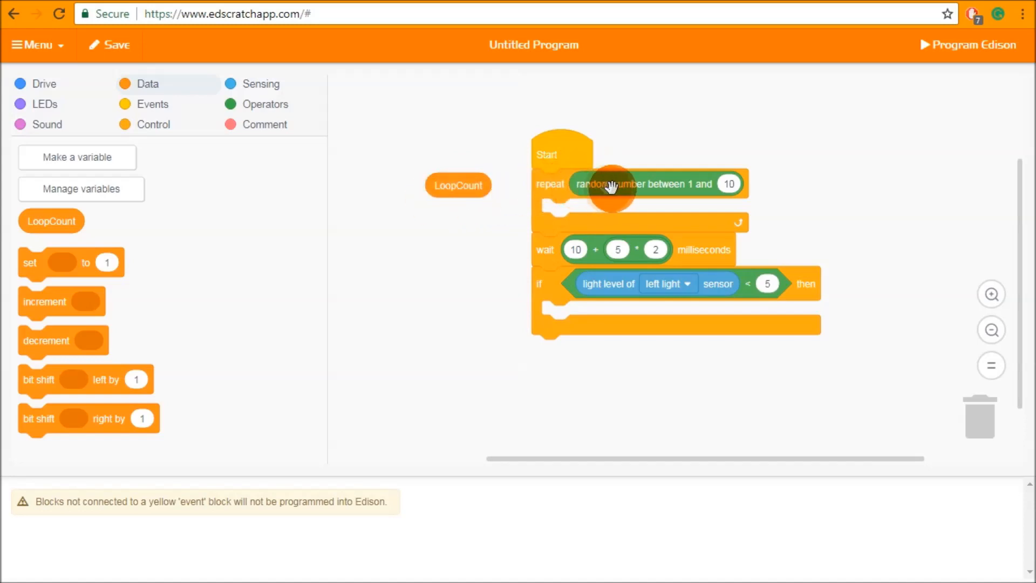
pyautogui.moveTo(614, 183); pyautogui.dragTo(812, 118)
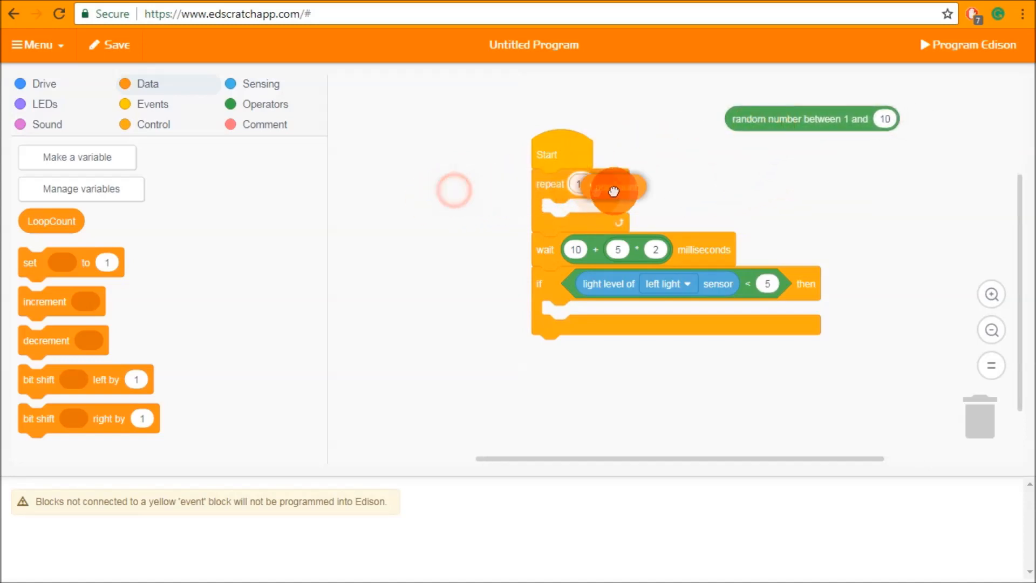
# Step: Make the first step under Start set LoopCount to 50
pyautogui.moveTo(51, 220); pyautogui.dragTo(603, 183)
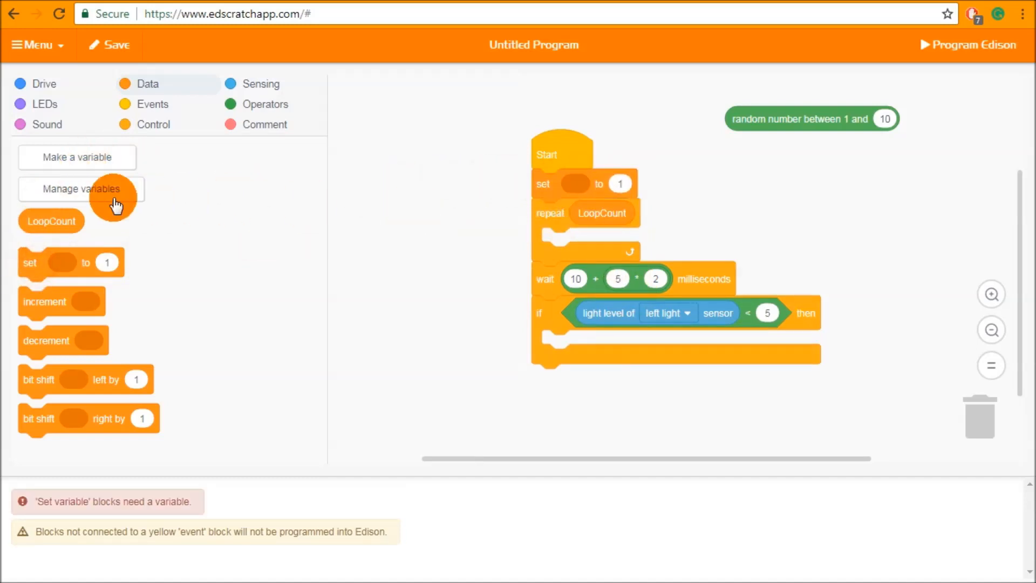
pyautogui.moveTo(52, 220); pyautogui.dragTo(573, 184)
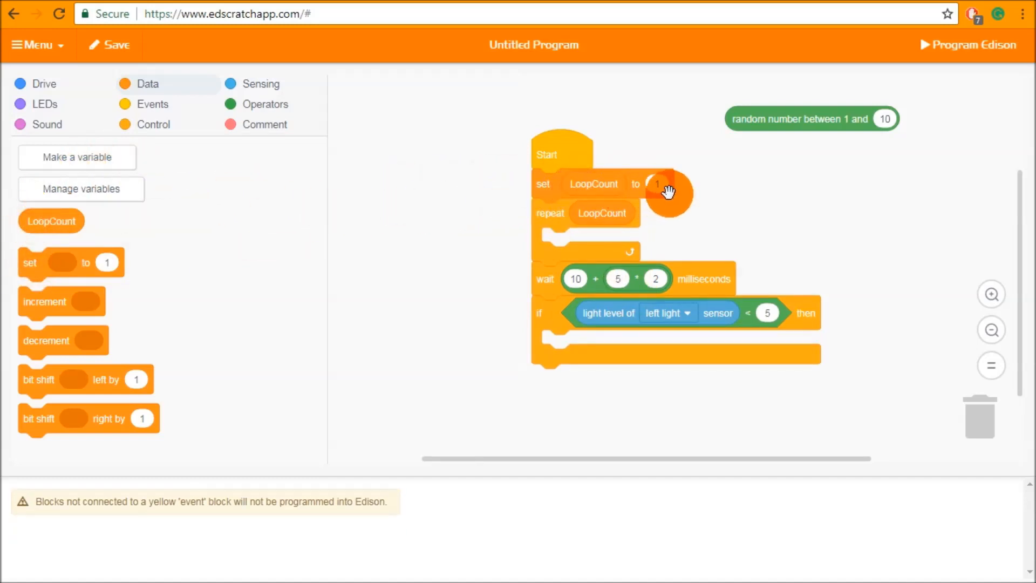
pyautogui.write('50')
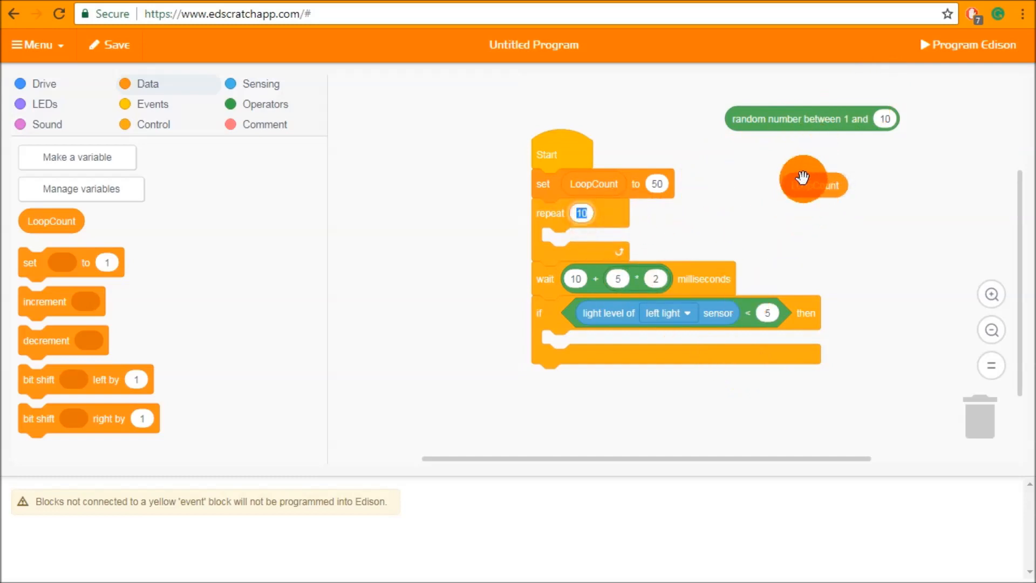
# Step: Attach a repeat-until loop below the set step for the LoopCount > 1000 condition
pyautogui.click(155, 124)
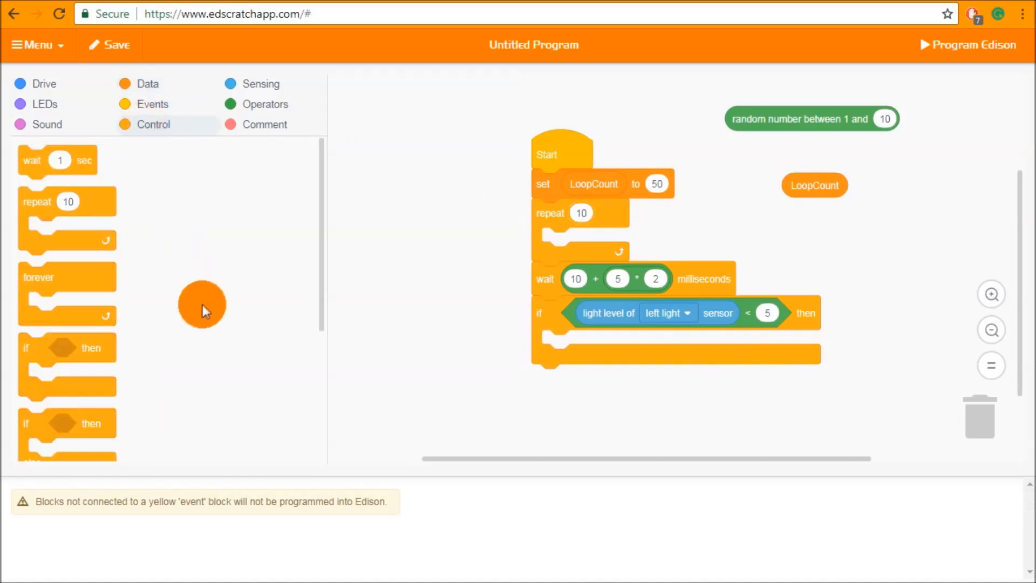
pyautogui.scroll(-3)
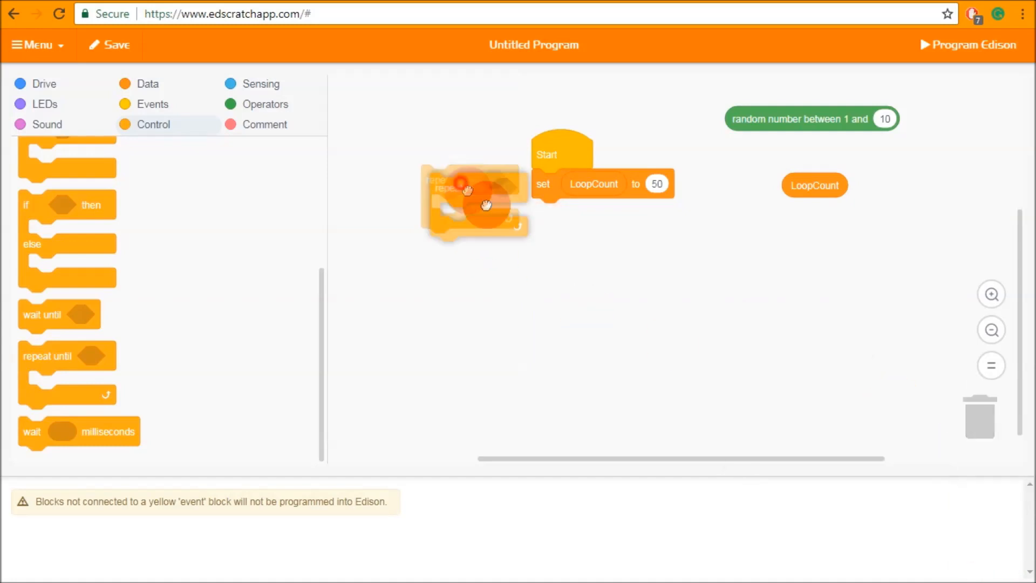
pyautogui.moveTo(473, 202); pyautogui.dragTo(579, 224)
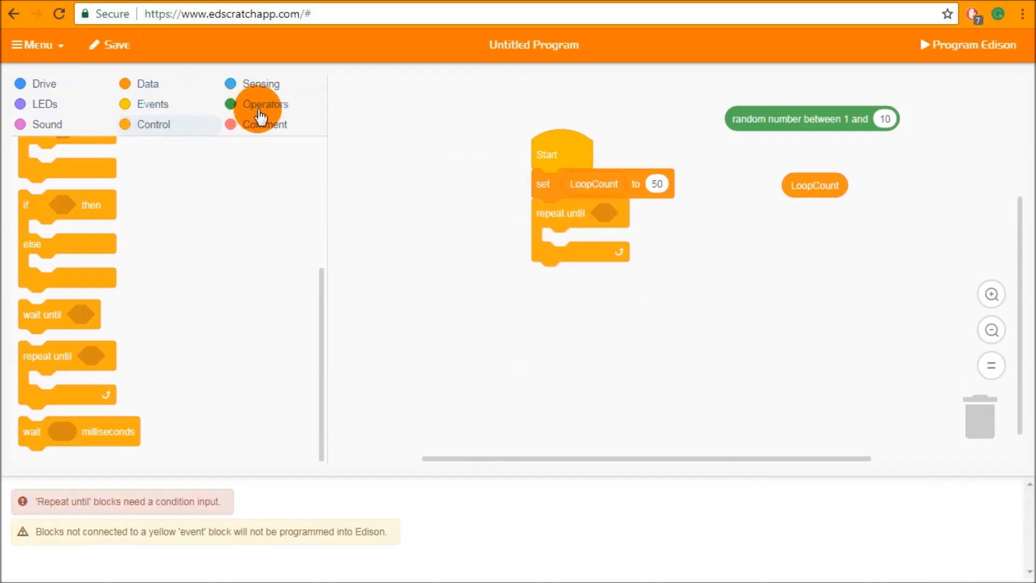
pyautogui.click(266, 104)
pyautogui.write('1000')
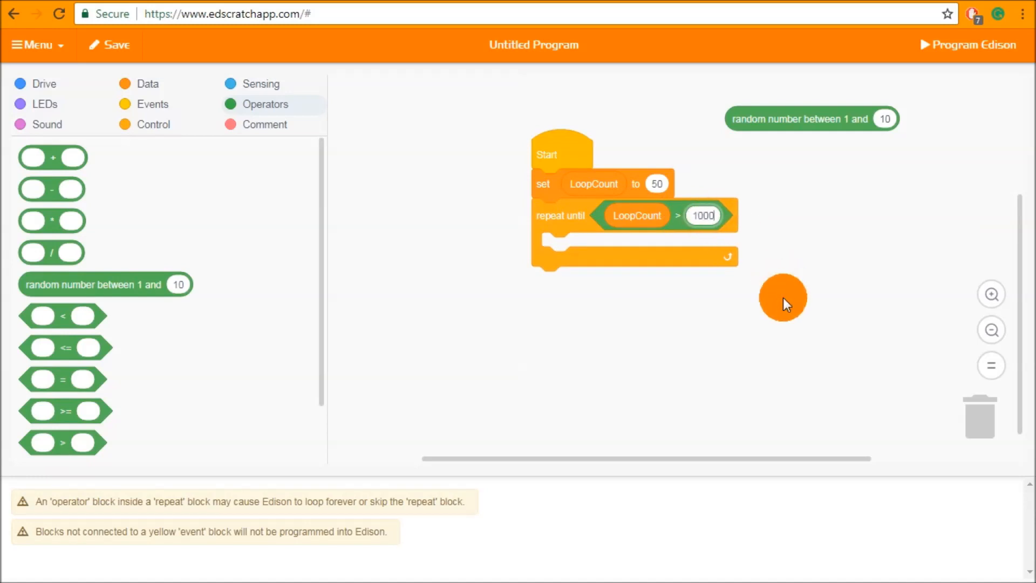
# Step: Put a beep from the Sound category inside the repeat-until loop
pyautogui.click(44, 104)
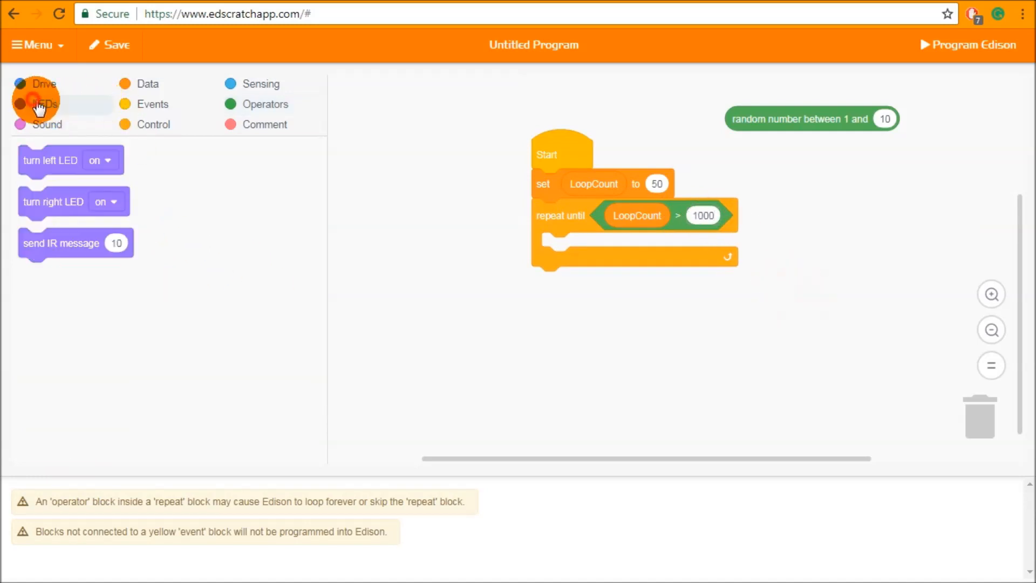
pyautogui.click(47, 124)
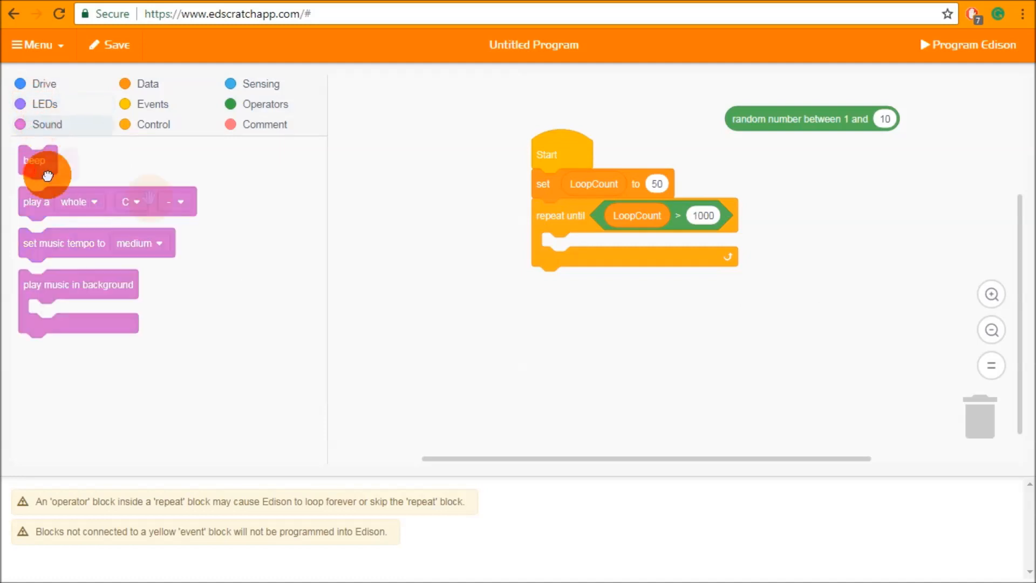
pyautogui.moveTo(35, 161); pyautogui.dragTo(558, 246)
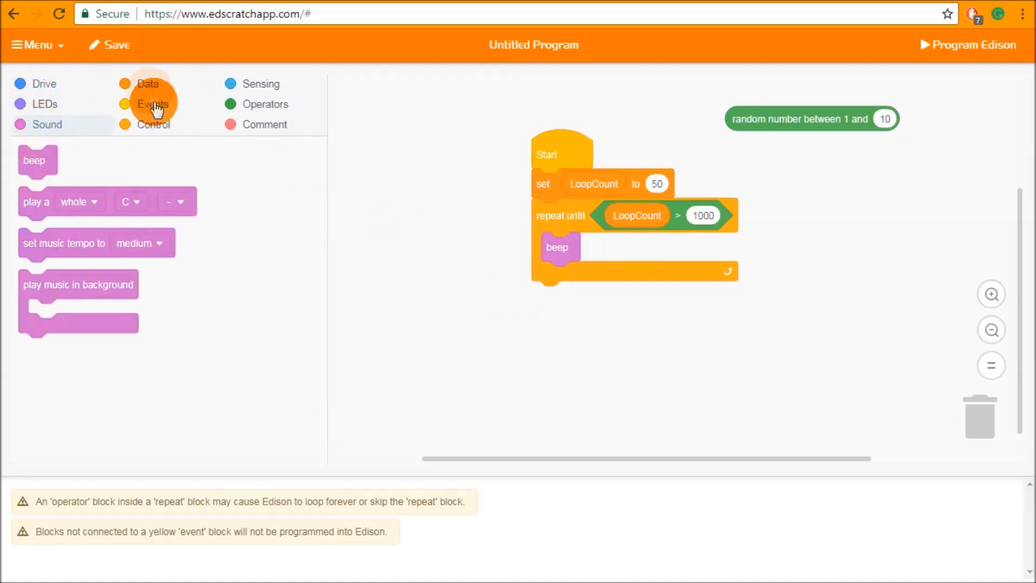
# Step: Add an increment LoopCount block after the beep inside the loop
pyautogui.click(148, 84)
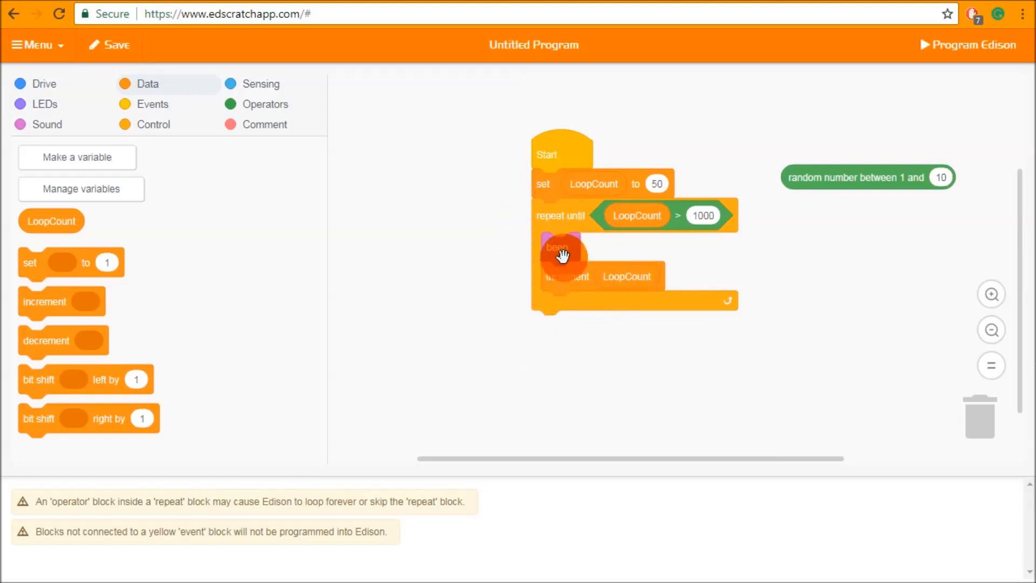
pyautogui.moveTo(561, 255); pyautogui.dragTo(537, 290)
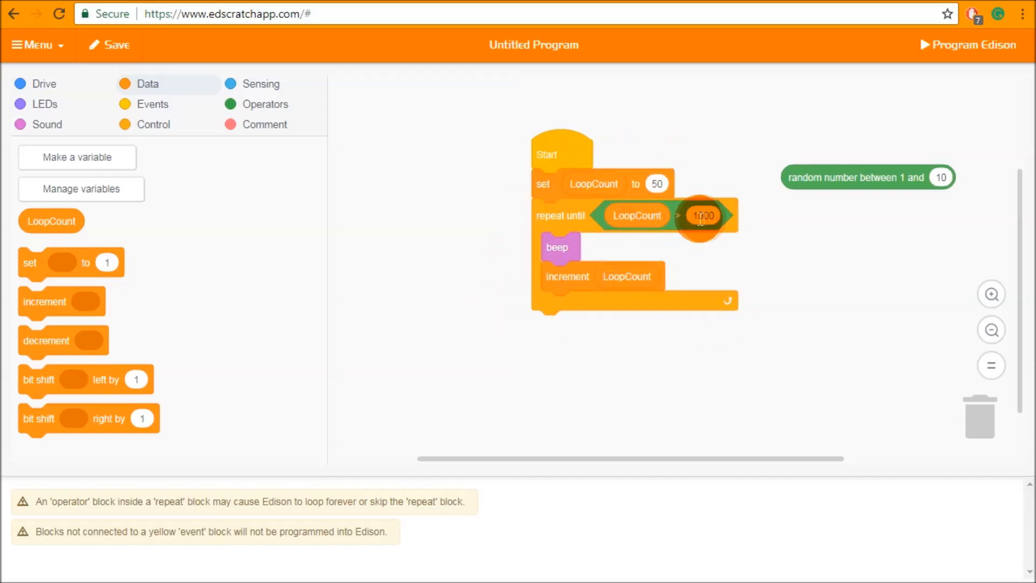
pyautogui.click(705, 216)
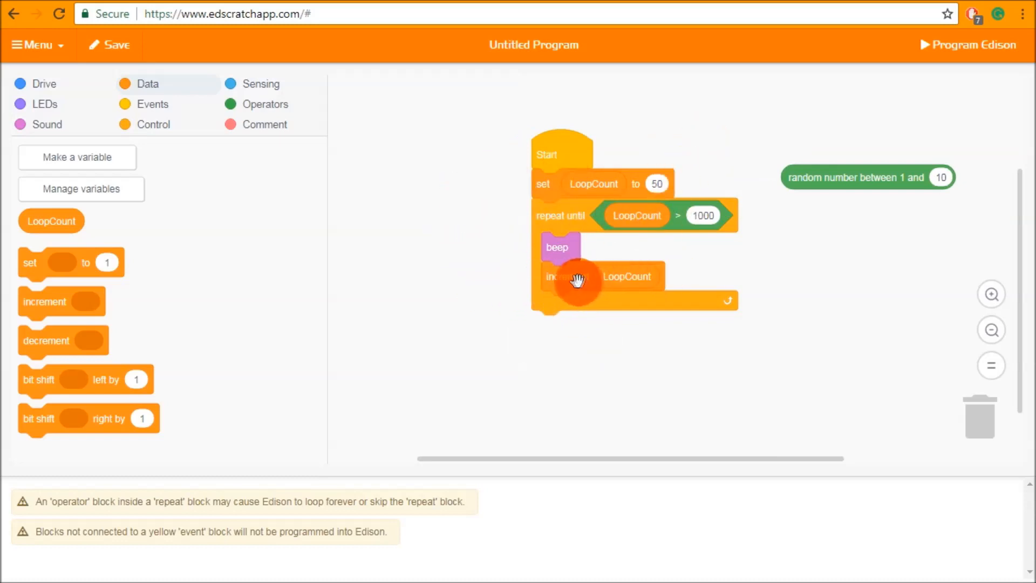
# Step: Remove the increment step from the loop and discard it in the trash
pyautogui.moveTo(575, 276); pyautogui.dragTo(824, 377)
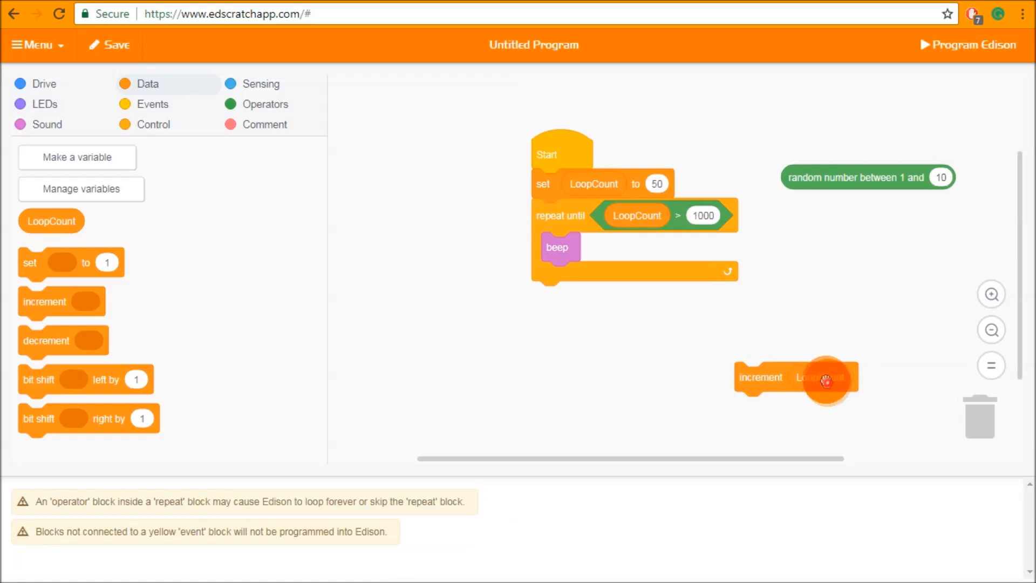
pyautogui.moveTo(826, 378); pyautogui.dragTo(799, 286)
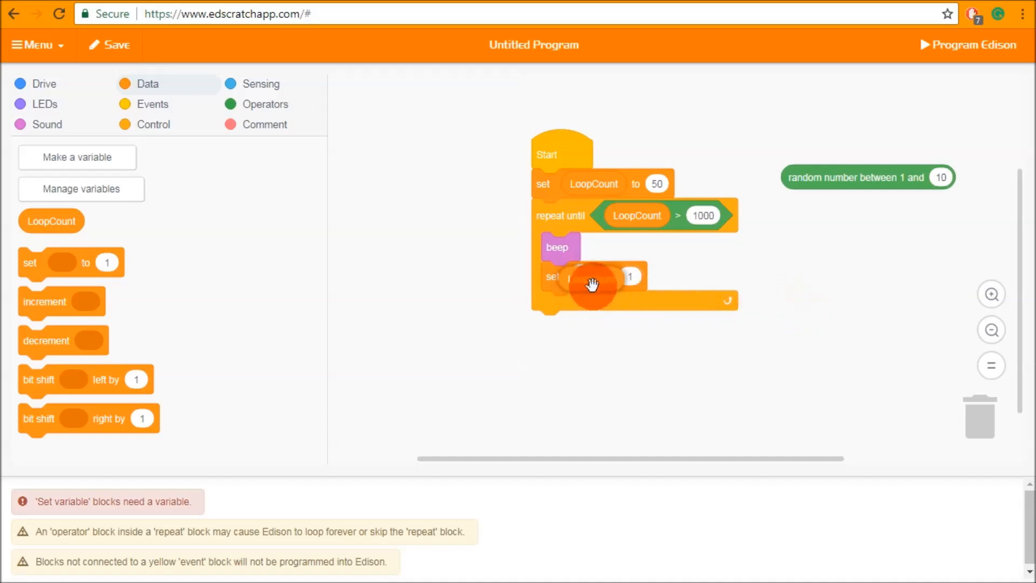
pyautogui.click(265, 104)
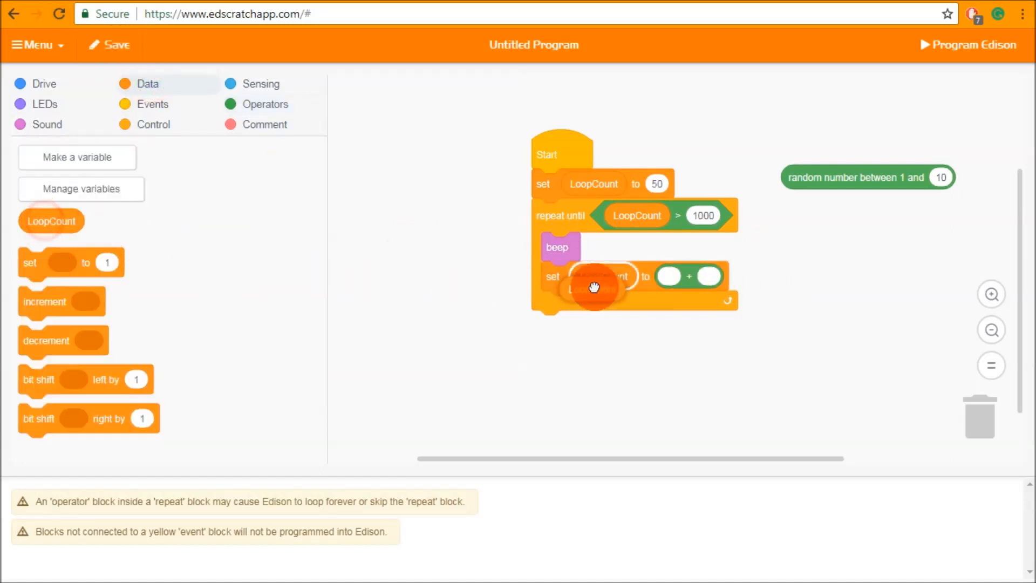
# Step: Build a set step in the loop assigning LoopCount to LoopCount + 10
pyautogui.moveTo(593, 286); pyautogui.dragTo(687, 277)
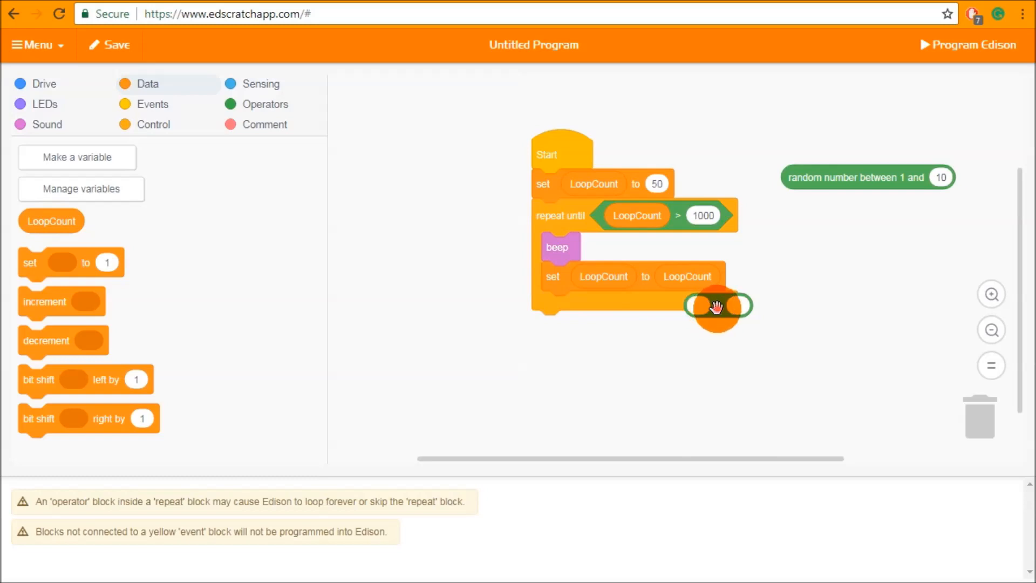
pyautogui.moveTo(717, 307); pyautogui.dragTo(690, 277)
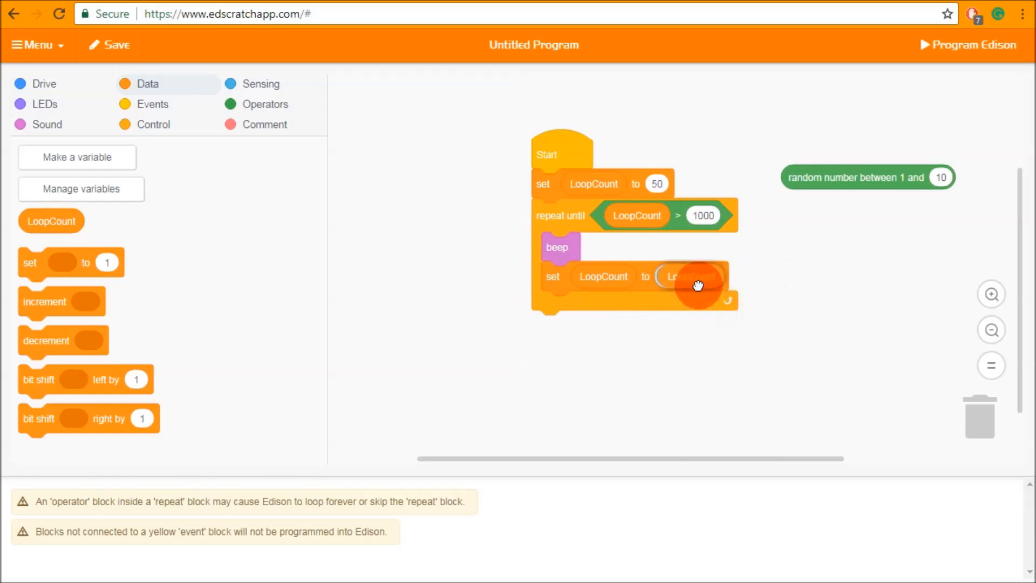
pyautogui.moveTo(697, 285); pyautogui.dragTo(691, 278)
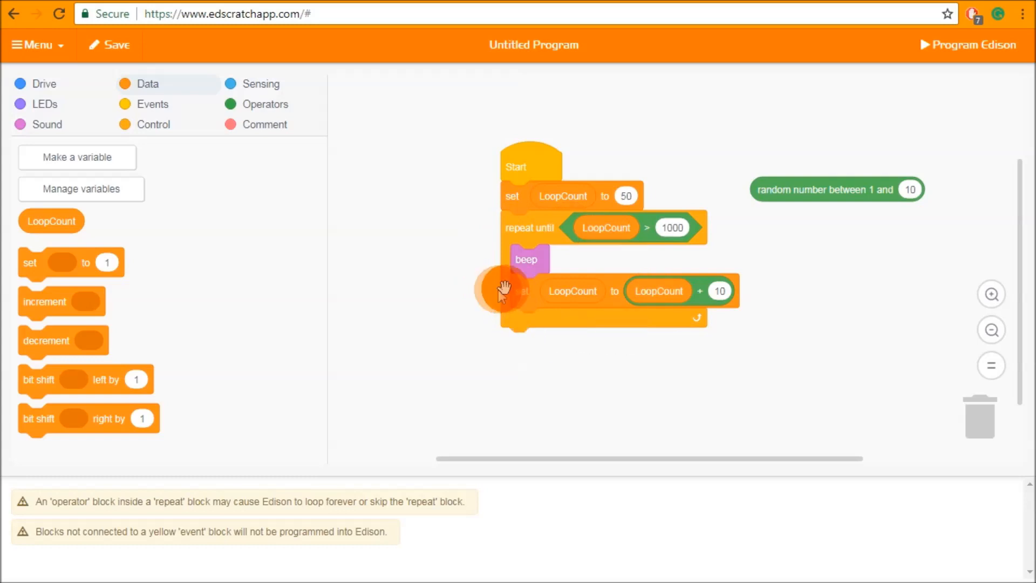
# Step: Insert a wait step after the beep timed by LoopCount milliseconds
pyautogui.click(153, 125)
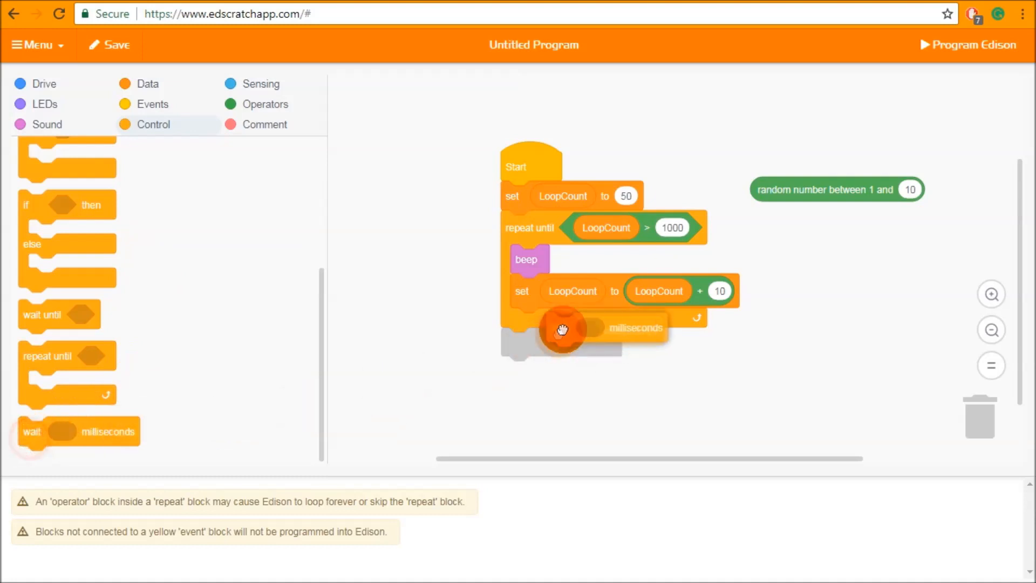
pyautogui.click(148, 83)
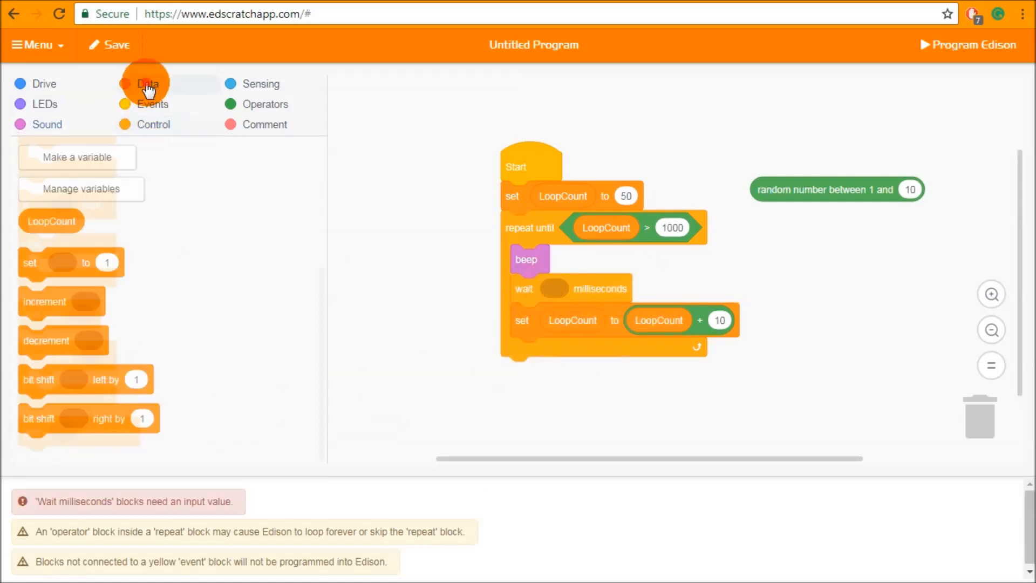
pyautogui.moveTo(52, 220); pyautogui.dragTo(554, 288)
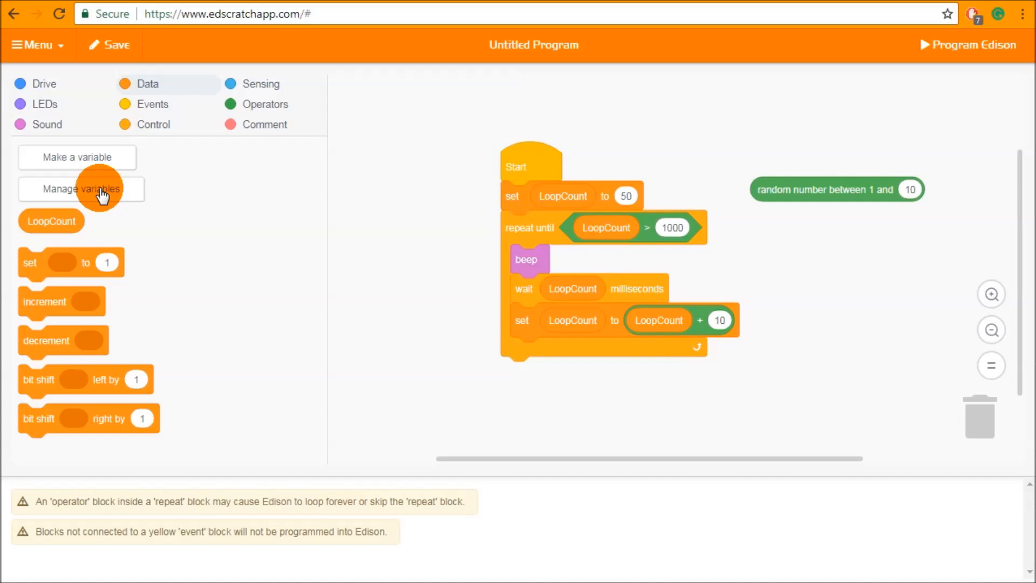
# Step: Rename the variable LoopCount to LoopCountWait via Manage variables
pyautogui.click(81, 188)
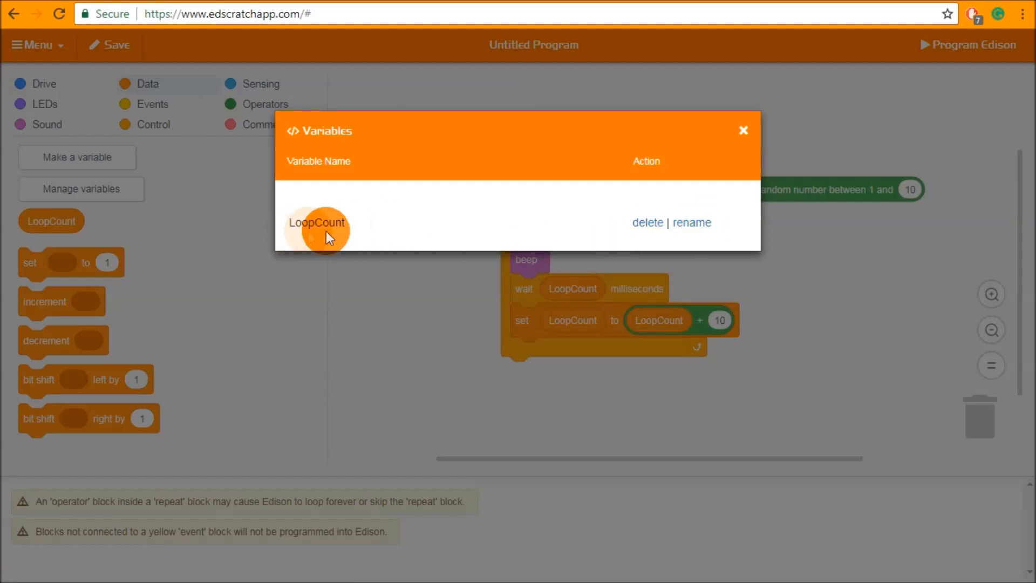
pyautogui.moveTo(593, 285)
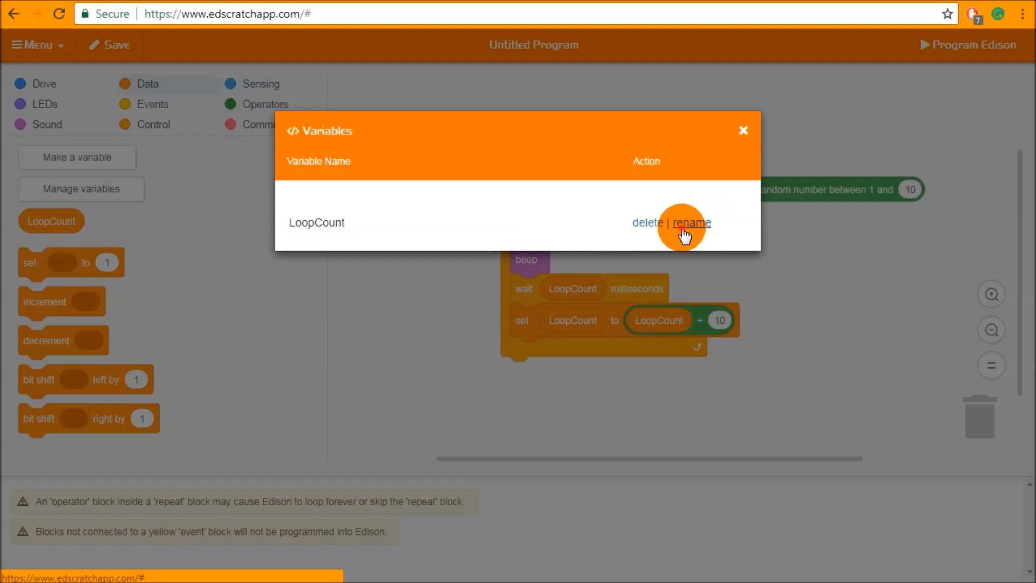
pyautogui.click(692, 223)
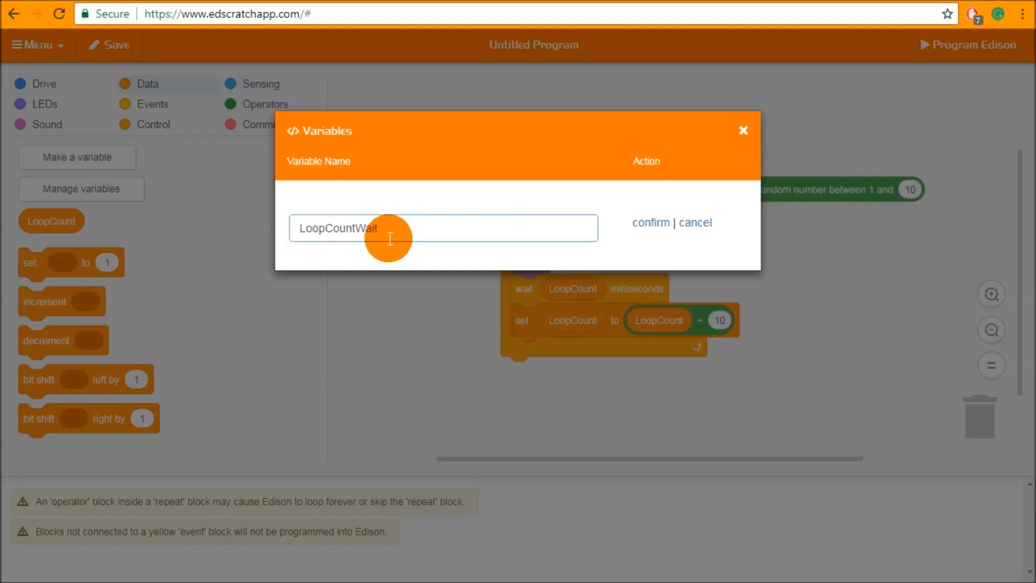
pyautogui.click(650, 223)
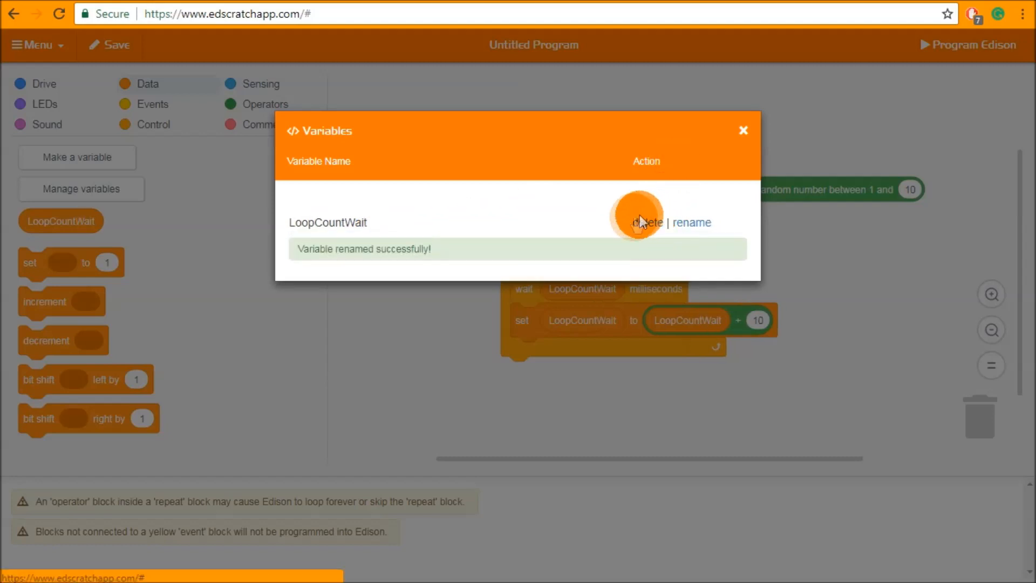
pyautogui.moveTo(744, 143)
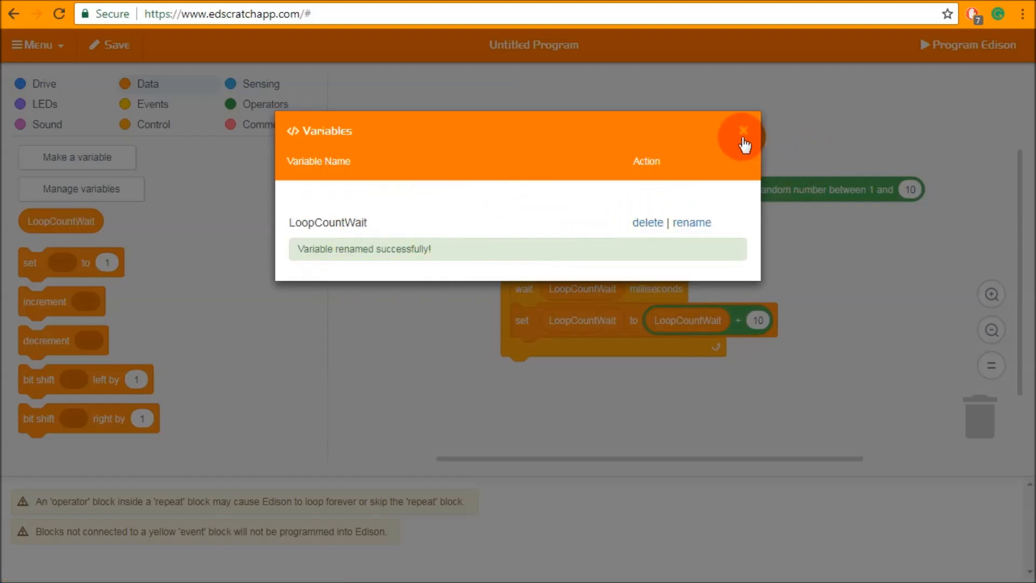
pyautogui.click(744, 130)
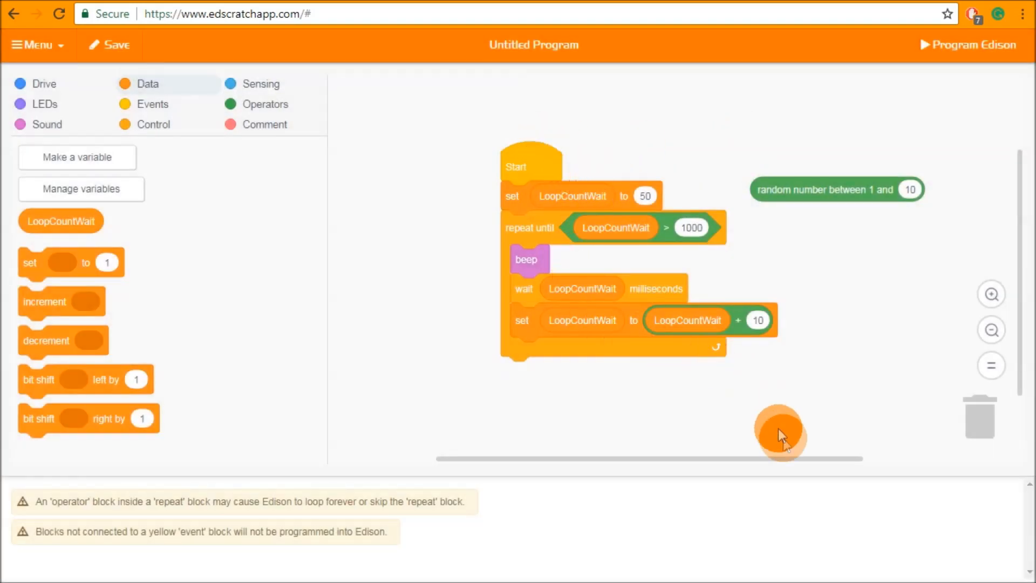